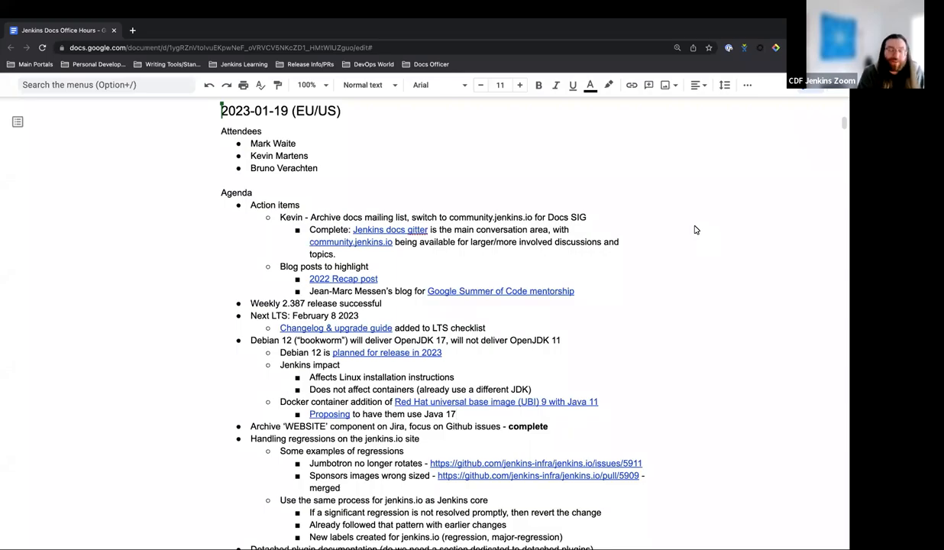
# Scroll down through the current page while discussing the Debian 12 and UBI 9 Java 17 notes
pyautogui.click(455, 414)
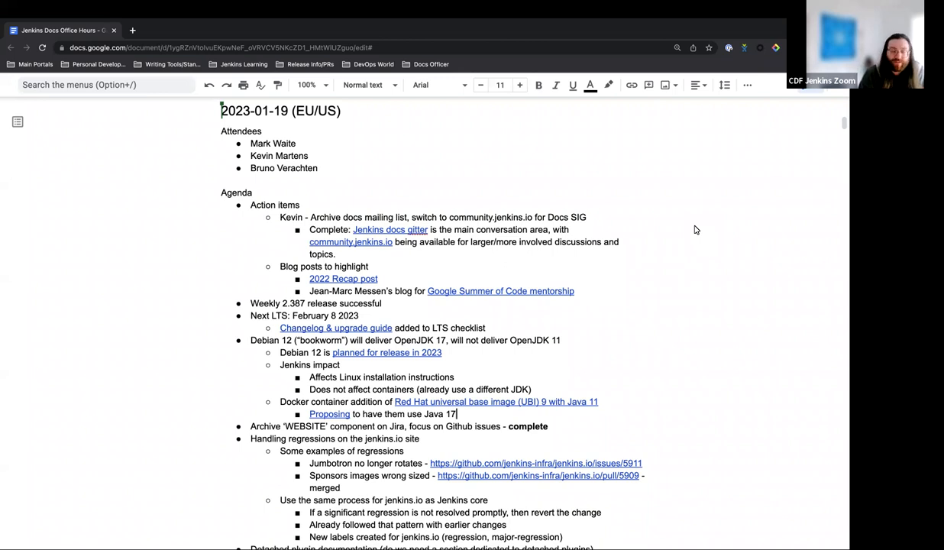
pyautogui.scroll(-3)
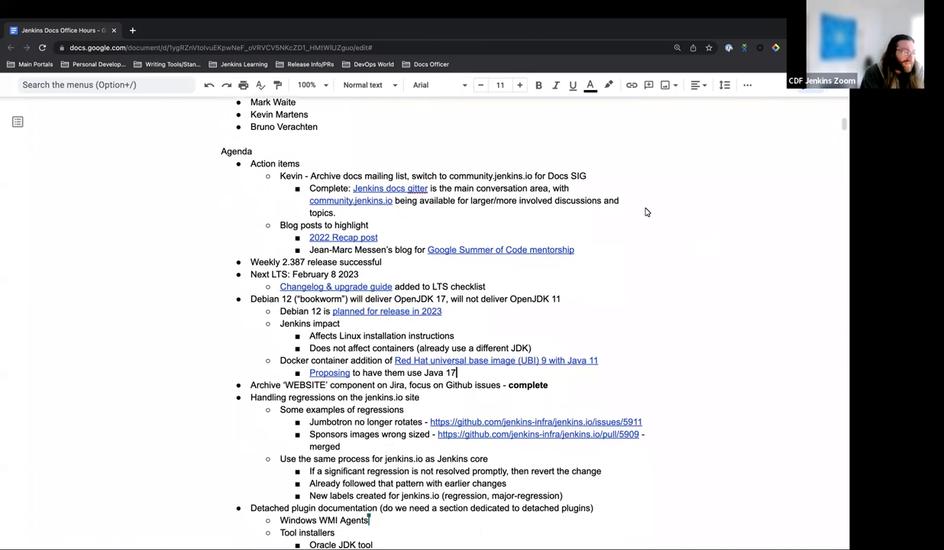
pyautogui.scroll(-3)
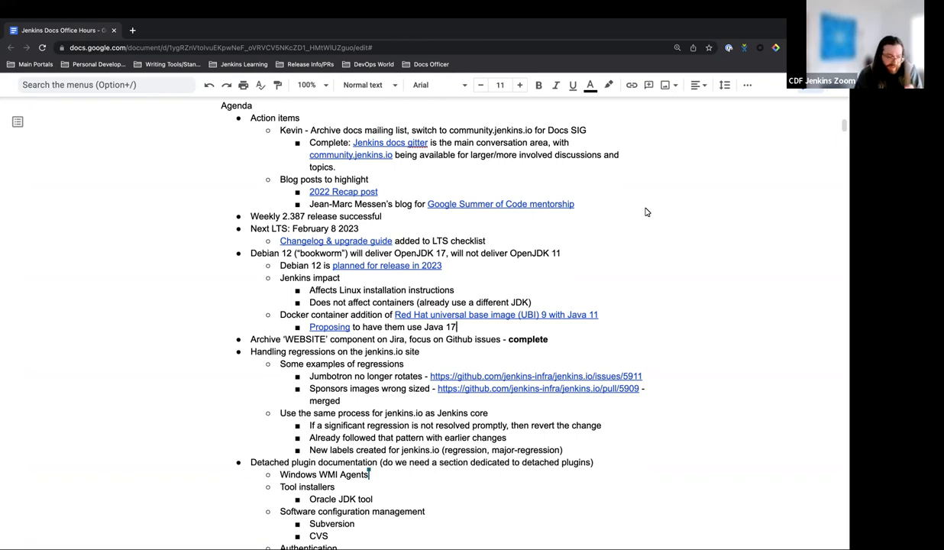
pyautogui.scroll(-3)
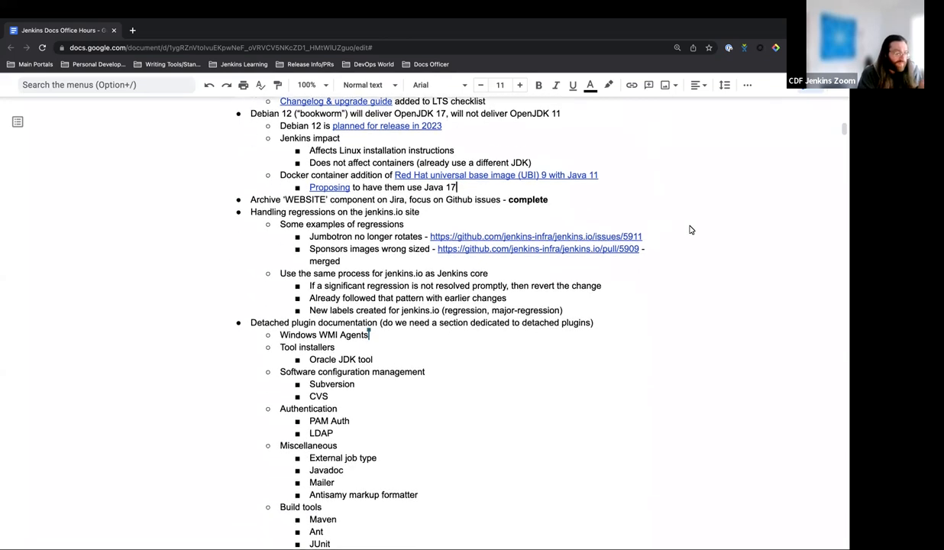
pyautogui.moveTo(727, 226)
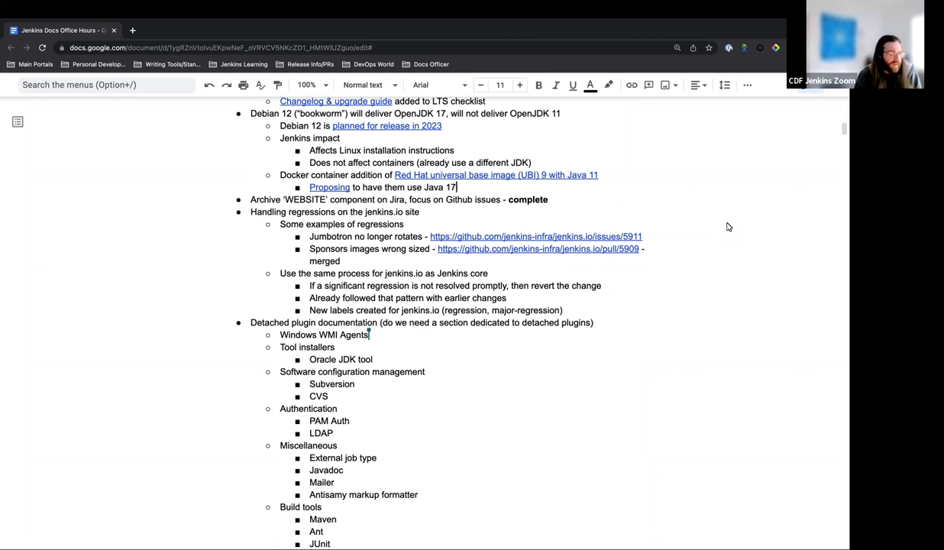
pyautogui.scroll(-3)
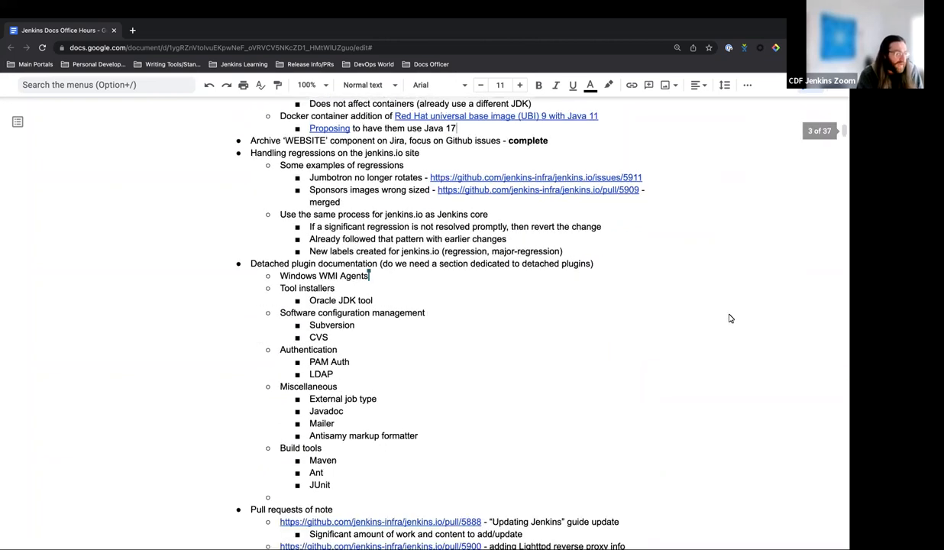
pyautogui.scroll(-3)
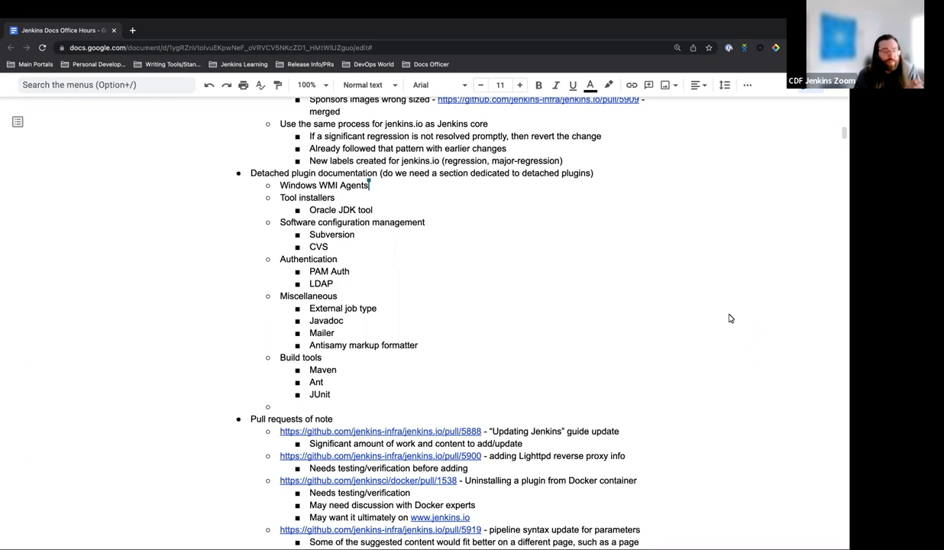
pyautogui.scroll(-3)
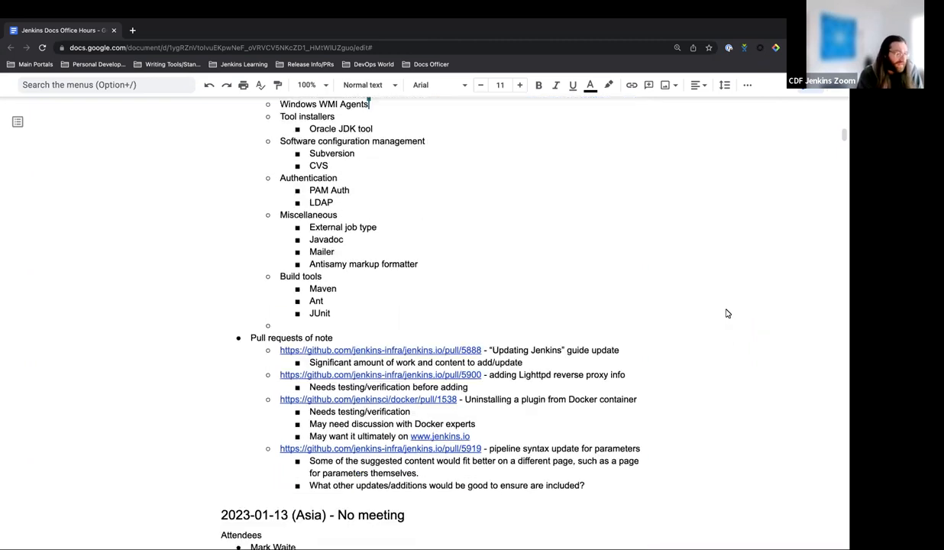
pyautogui.scroll(-3)
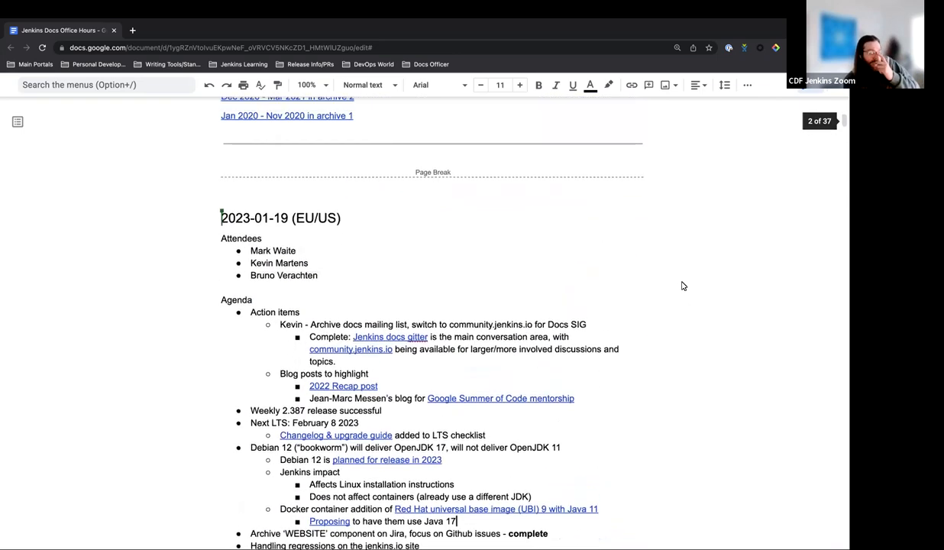
pyautogui.scroll(-3)
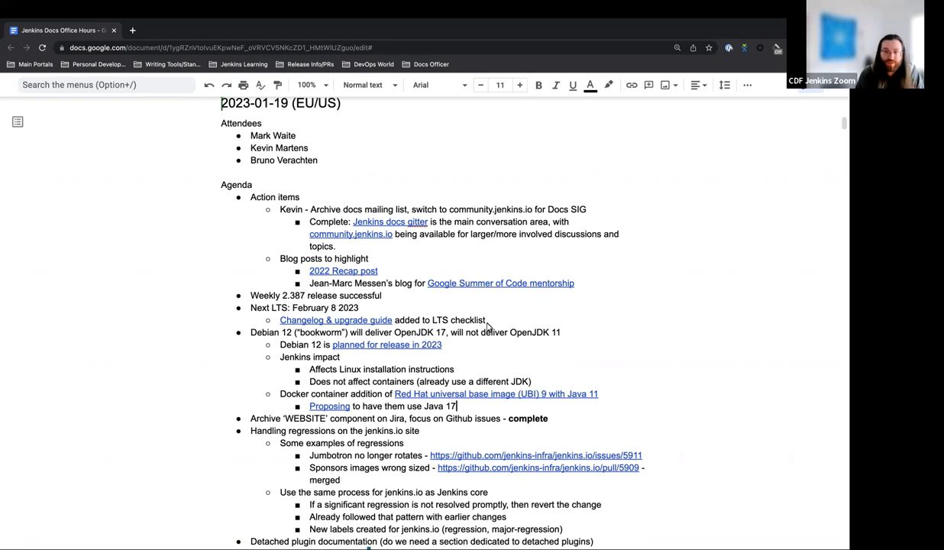
pyautogui.moveTo(516, 275)
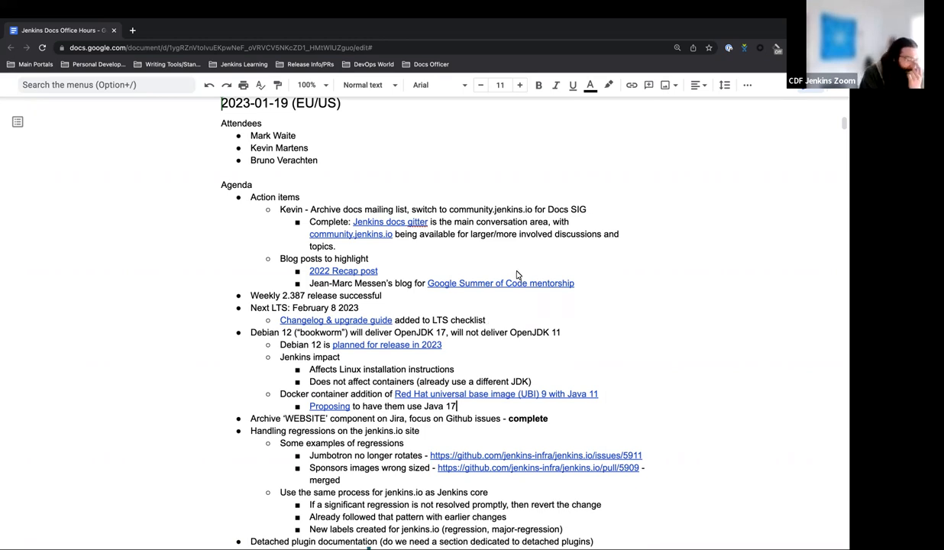
pyautogui.scroll(-3)
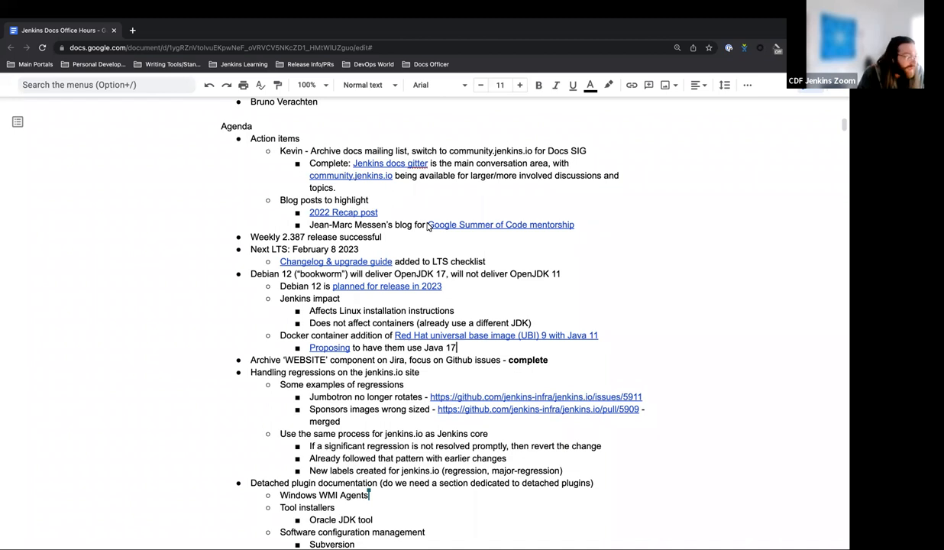
pyautogui.scroll(-3)
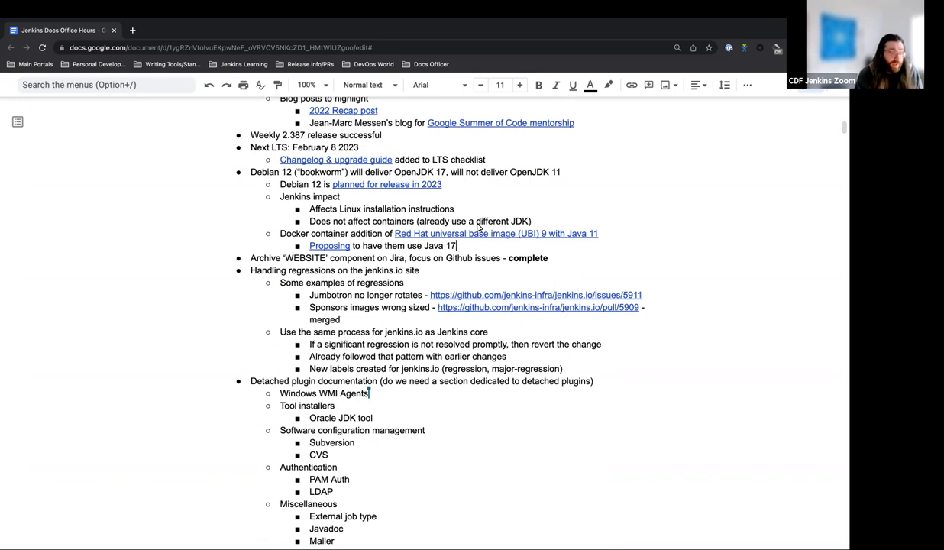
pyautogui.moveTo(345, 164)
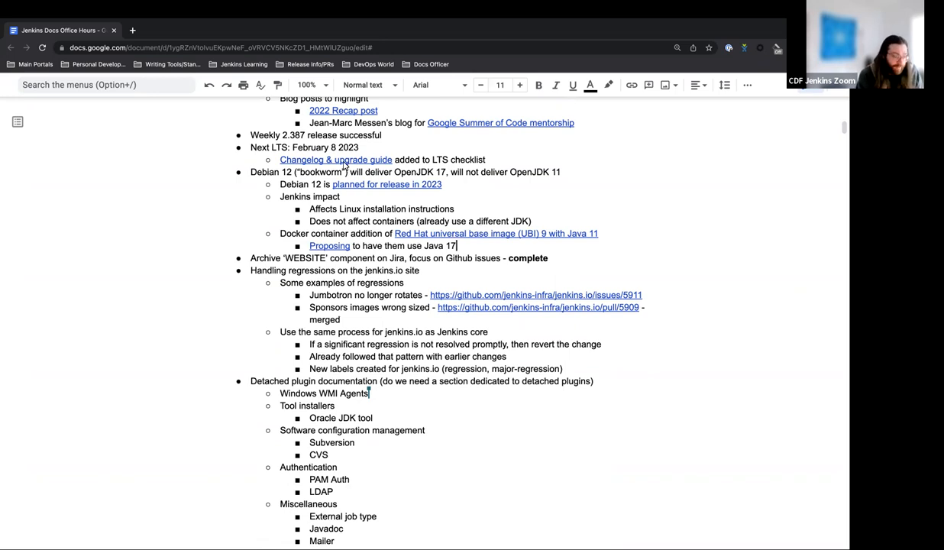
pyautogui.moveTo(413, 147)
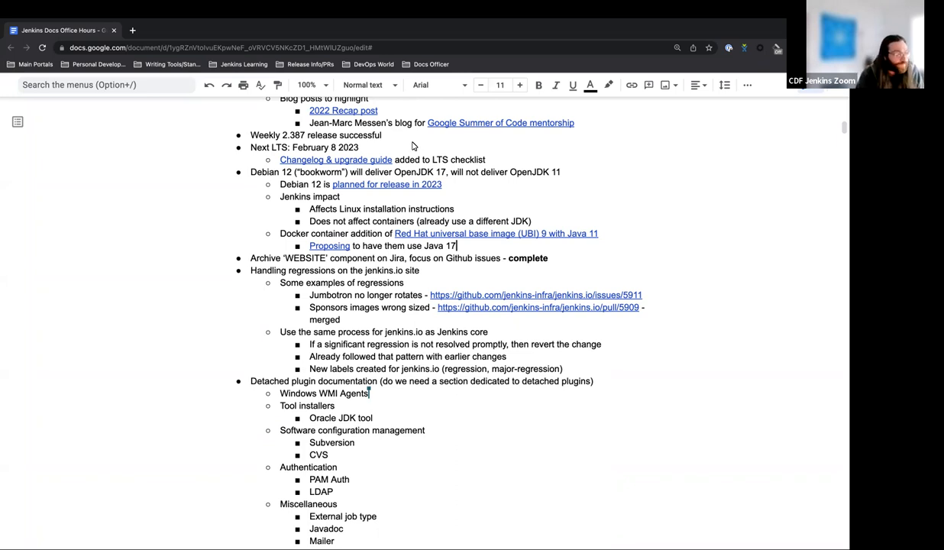
pyautogui.scroll(-3)
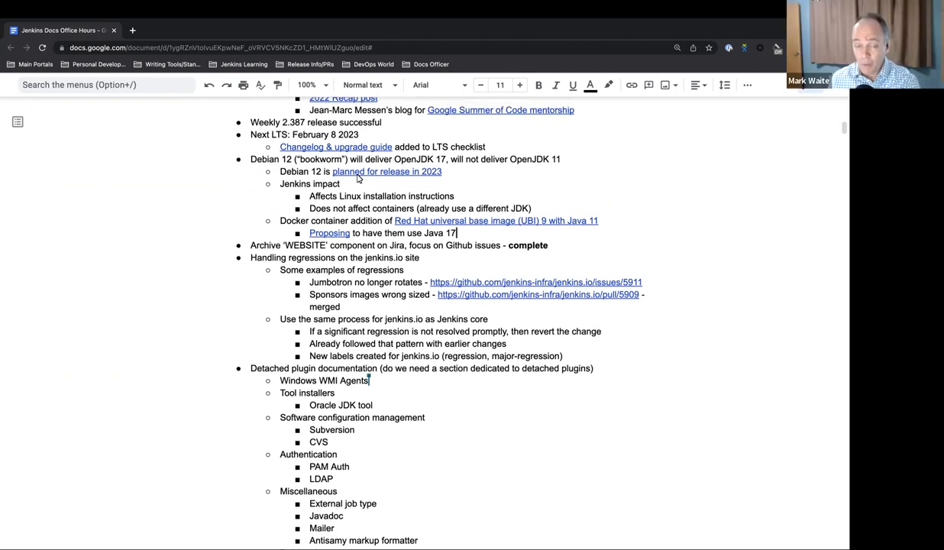
pyautogui.scroll(-3)
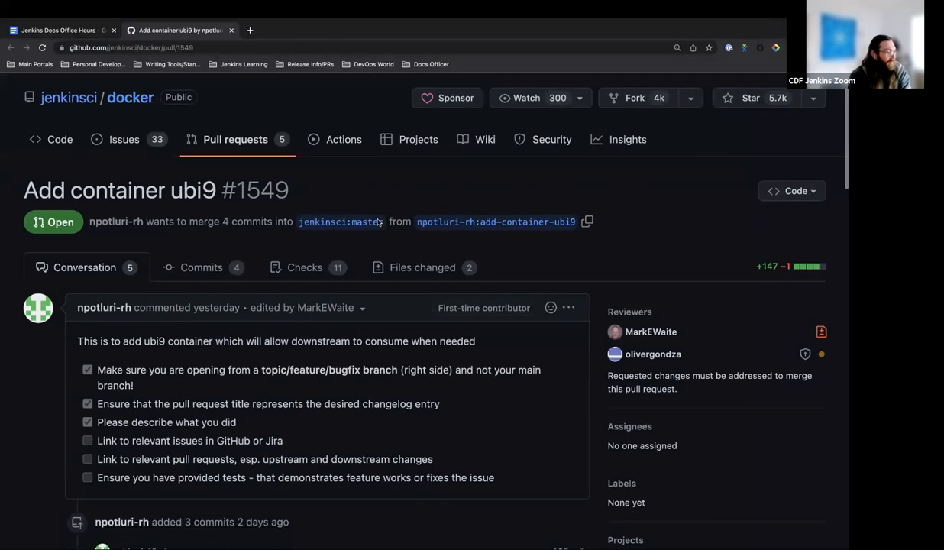
# Continue scrolling through the page to finish reading its remaining content
pyautogui.scroll(-3)
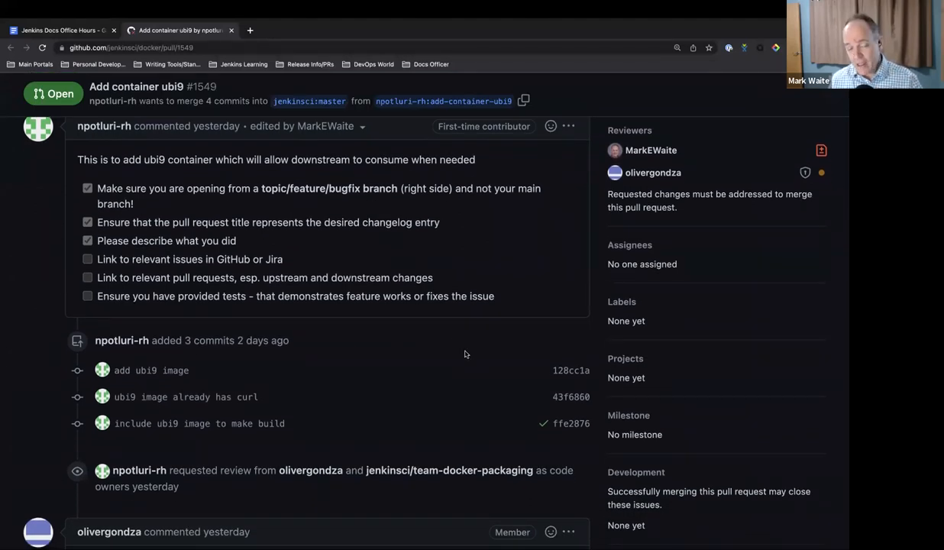
pyautogui.scroll(3)
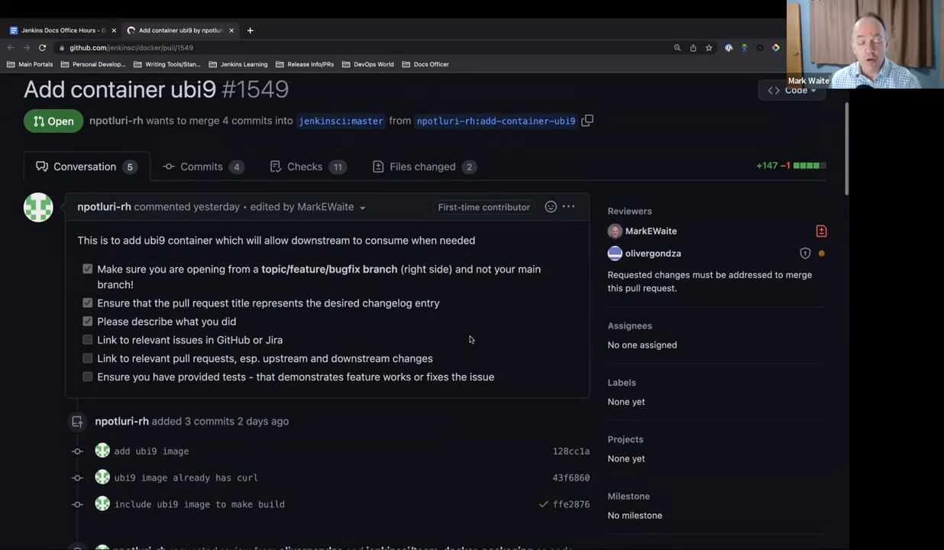
pyautogui.scroll(-3)
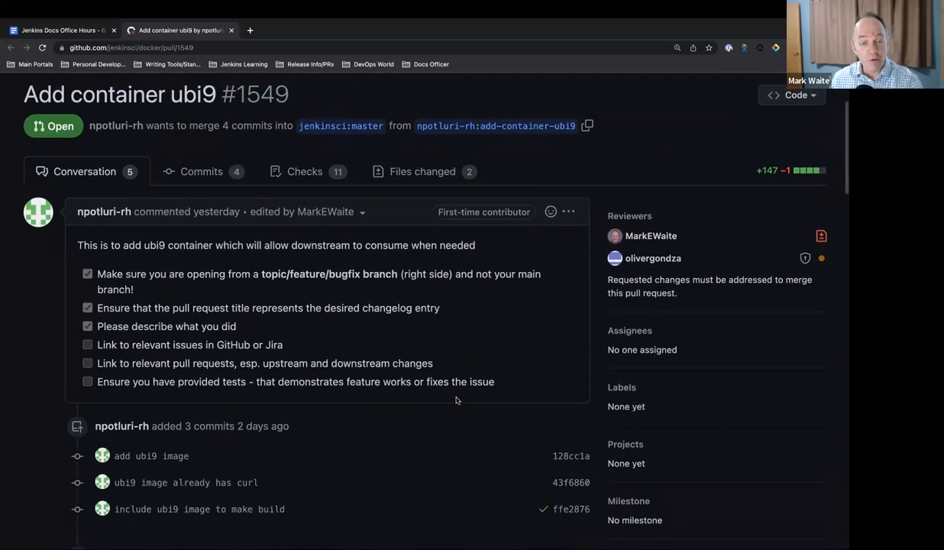
pyautogui.scroll(-3)
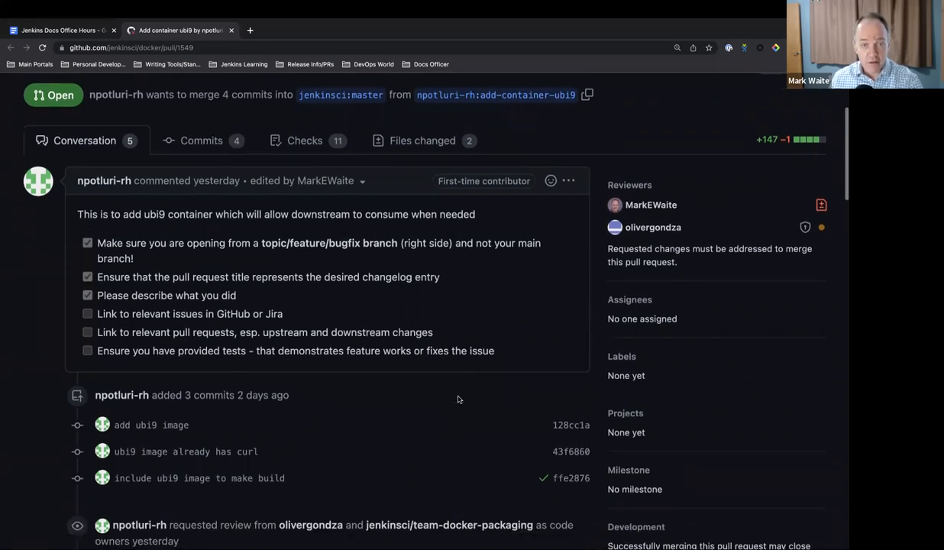
pyautogui.scroll(-3)
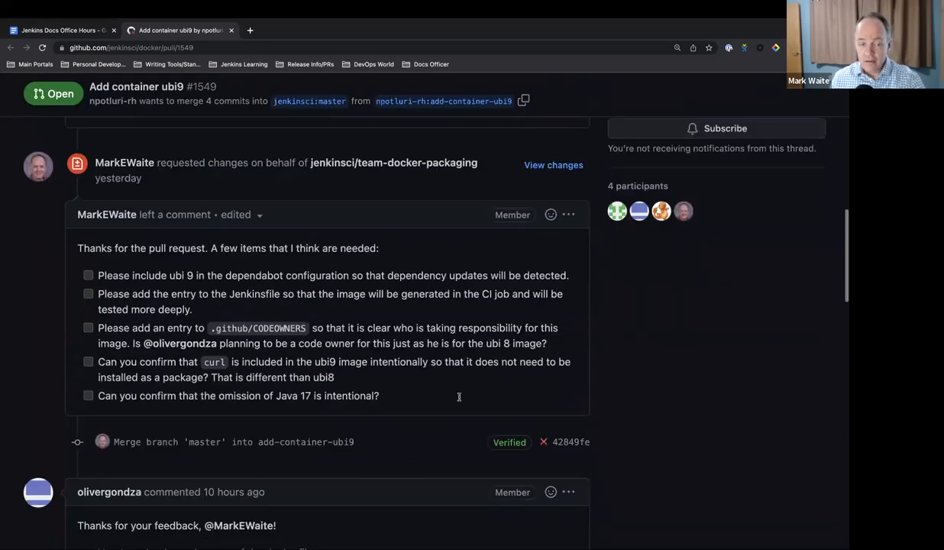
pyautogui.scroll(-3)
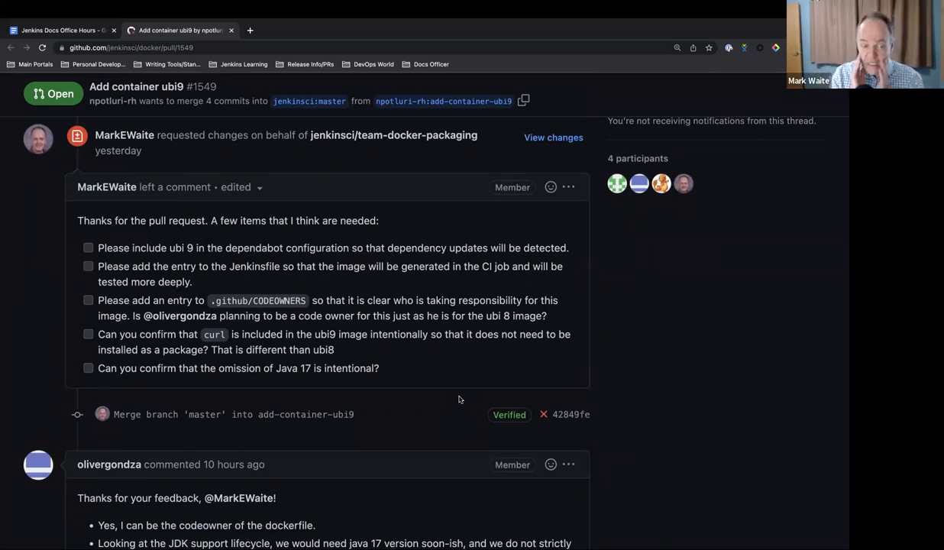
pyautogui.moveTo(455, 397)
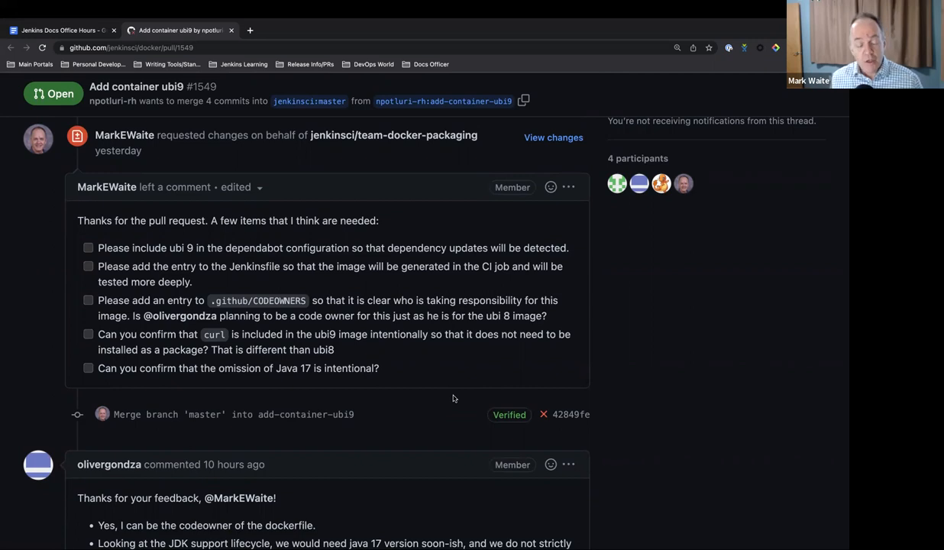
pyautogui.scroll(-3)
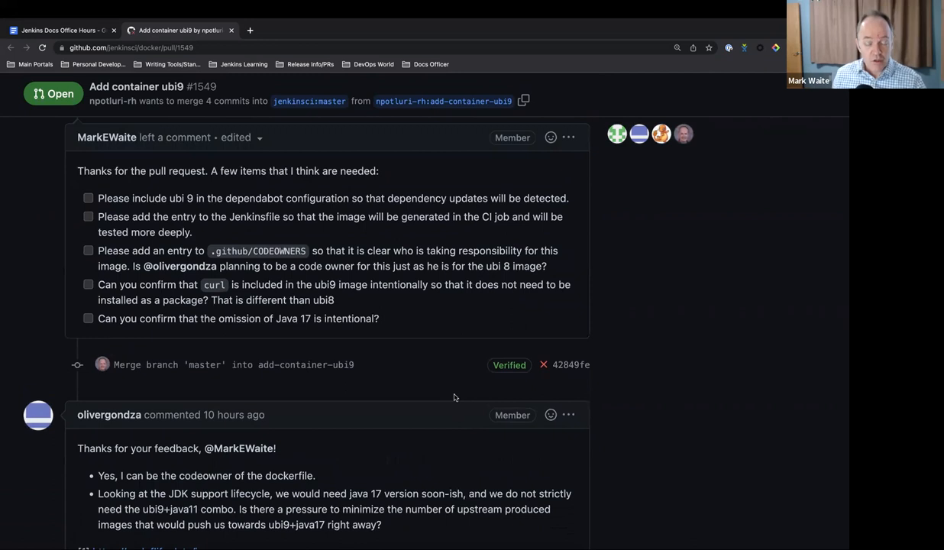
pyautogui.scroll(-3)
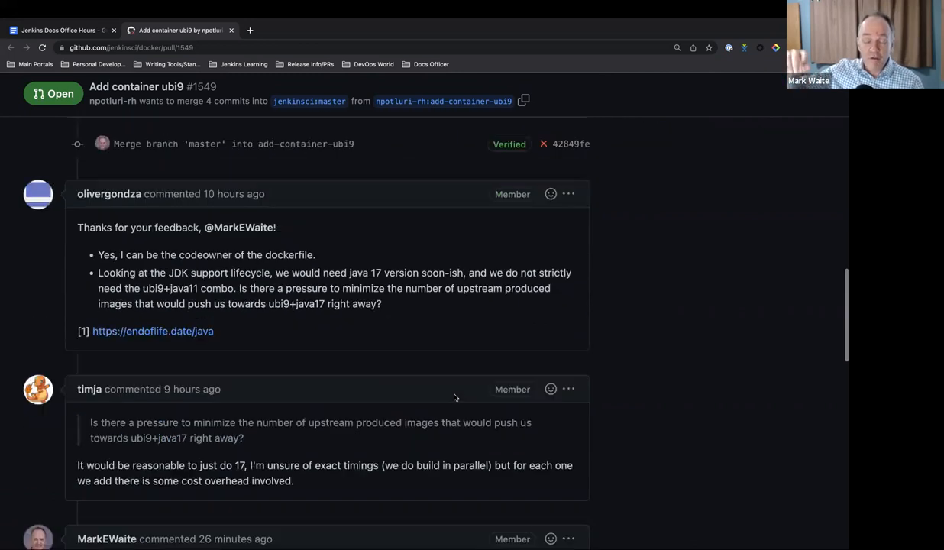
pyautogui.scroll(-3)
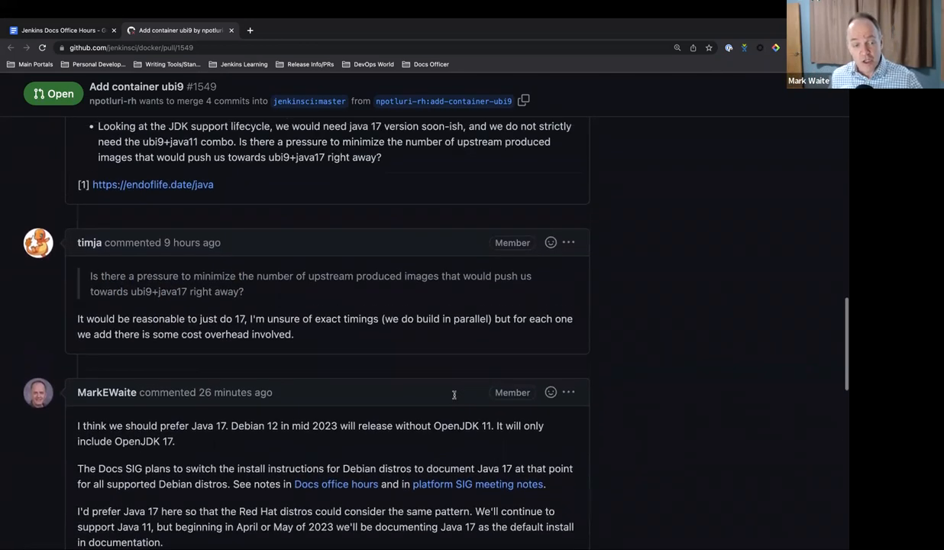
pyautogui.scroll(3)
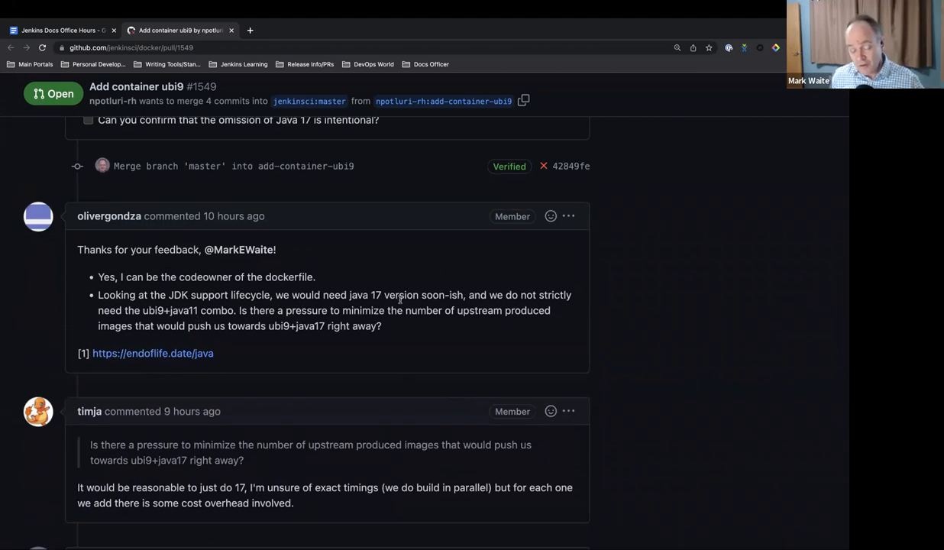
pyautogui.moveTo(419, 398)
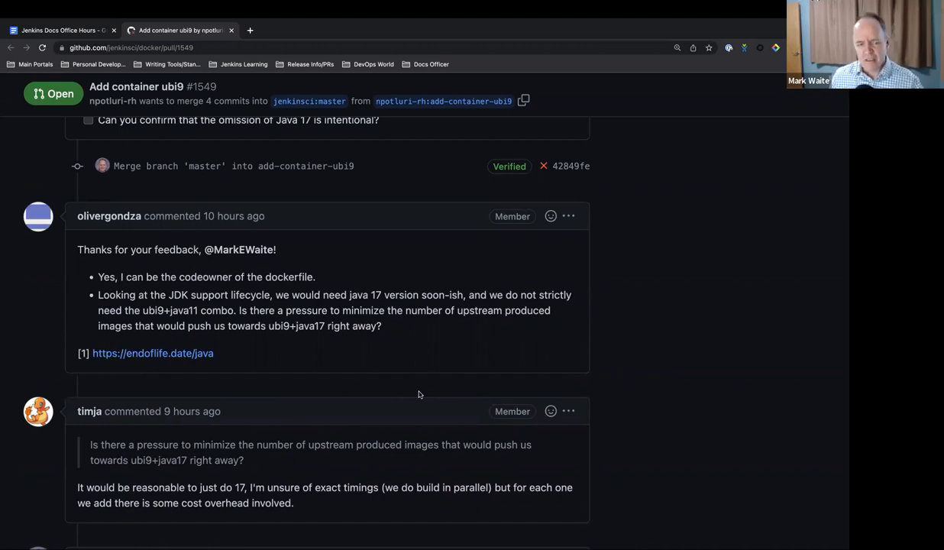
pyautogui.scroll(-3)
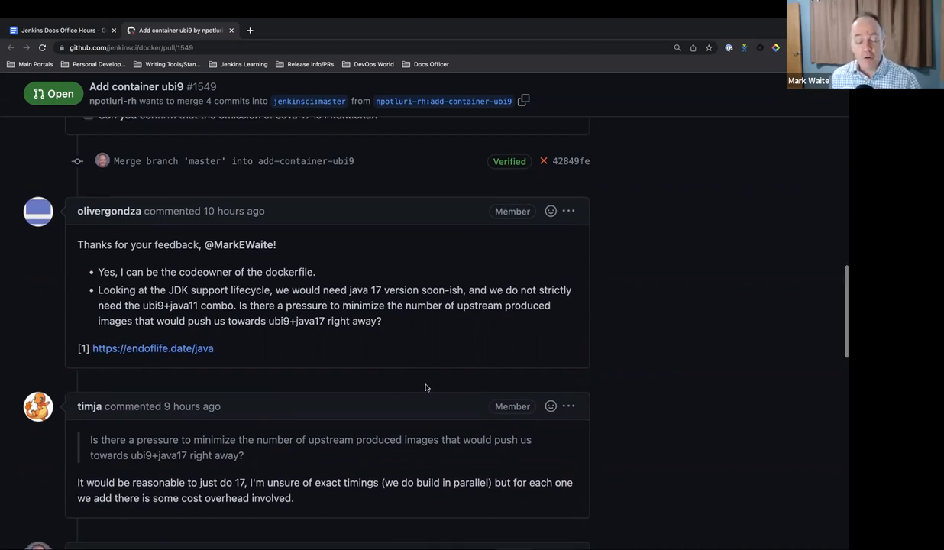
pyautogui.scroll(-3)
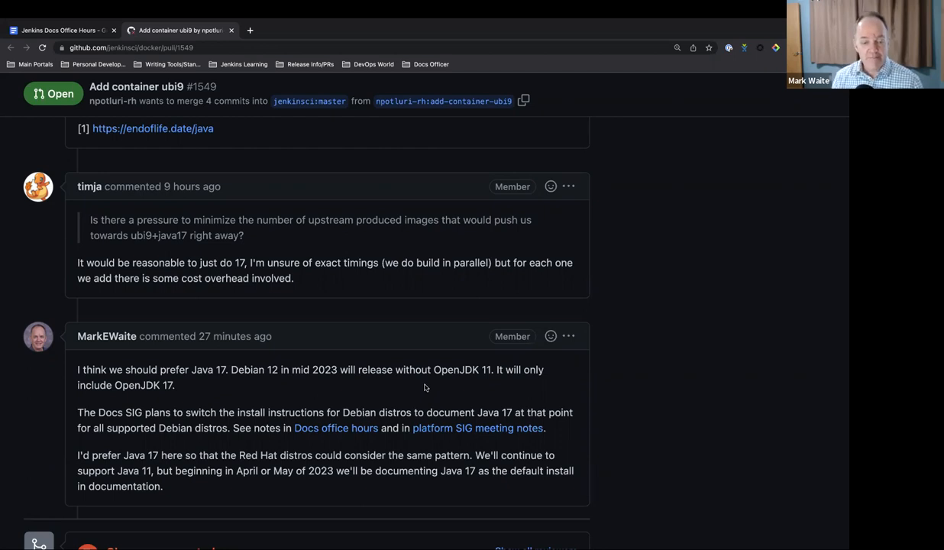
pyautogui.moveTo(409, 348)
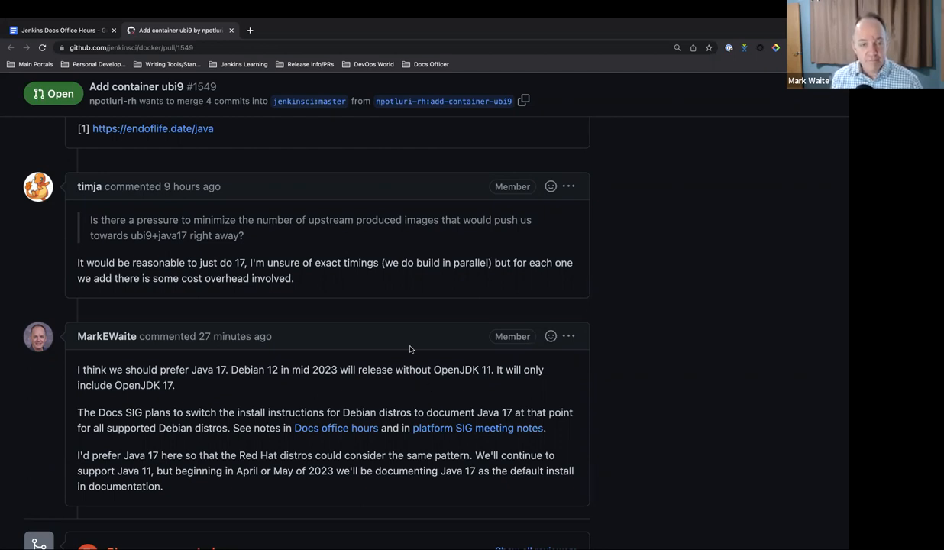
pyautogui.scroll(-3)
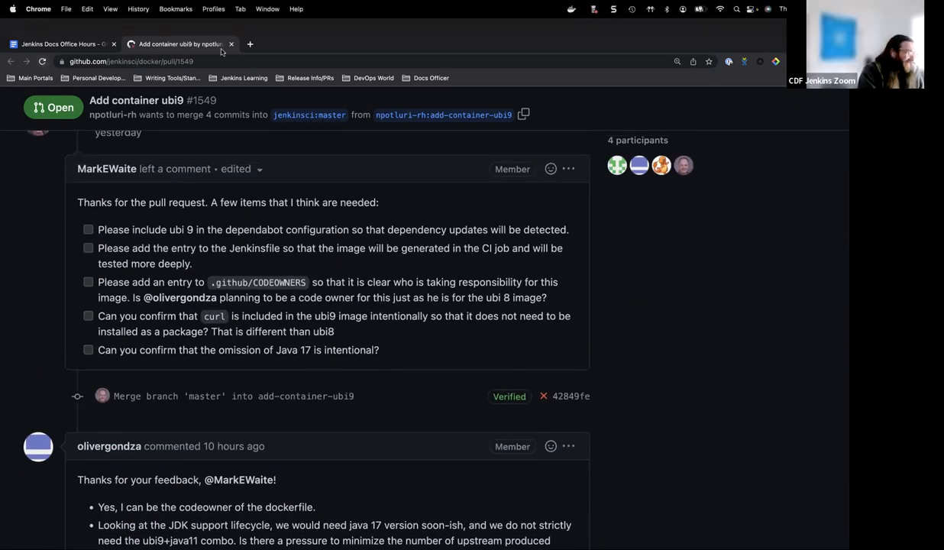
# Switch back to the office hours agenda and scroll to the jenkins.io regressions item
pyautogui.click(58, 43)
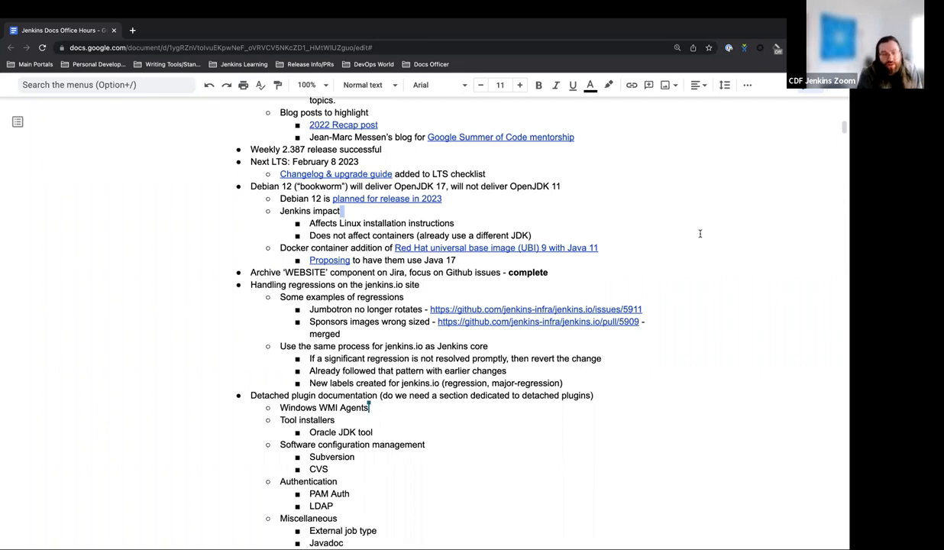
pyautogui.scroll(-3)
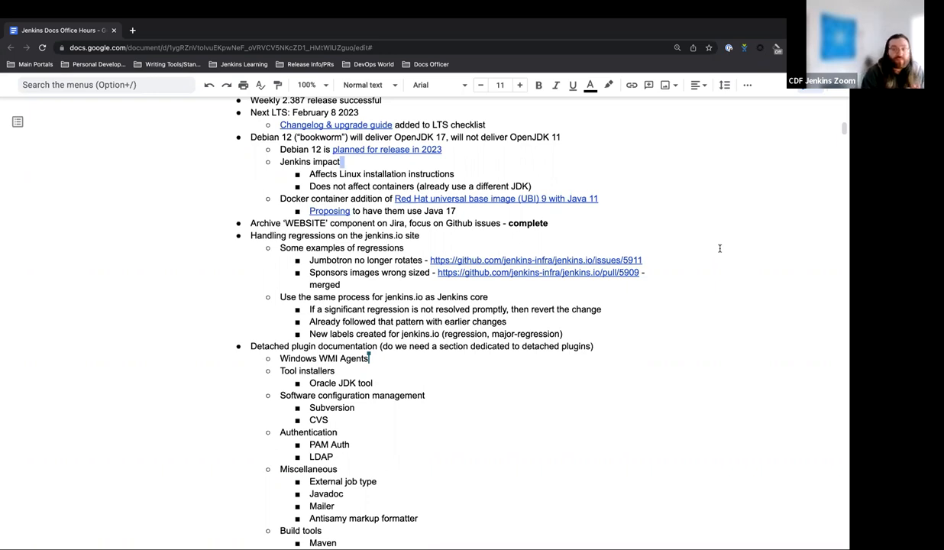
pyautogui.moveTo(509, 382)
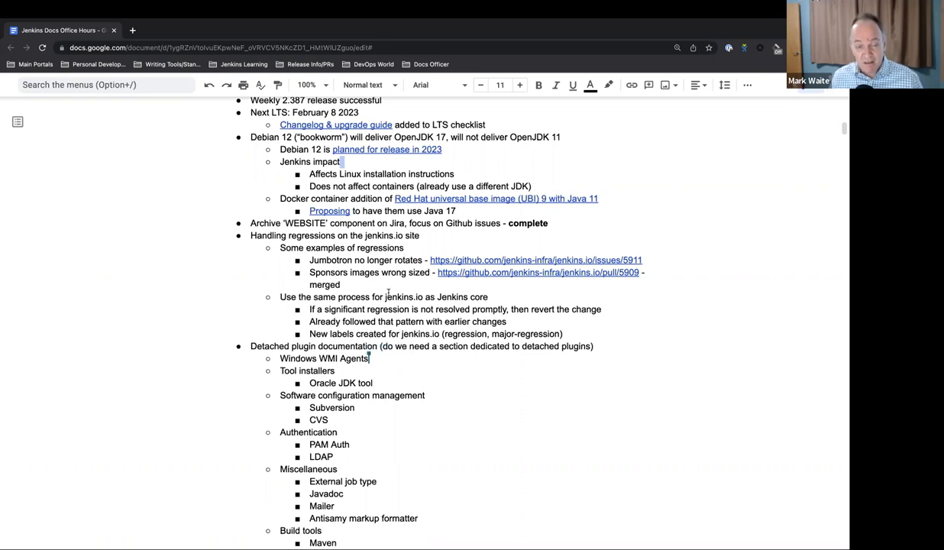
pyautogui.moveTo(615, 331)
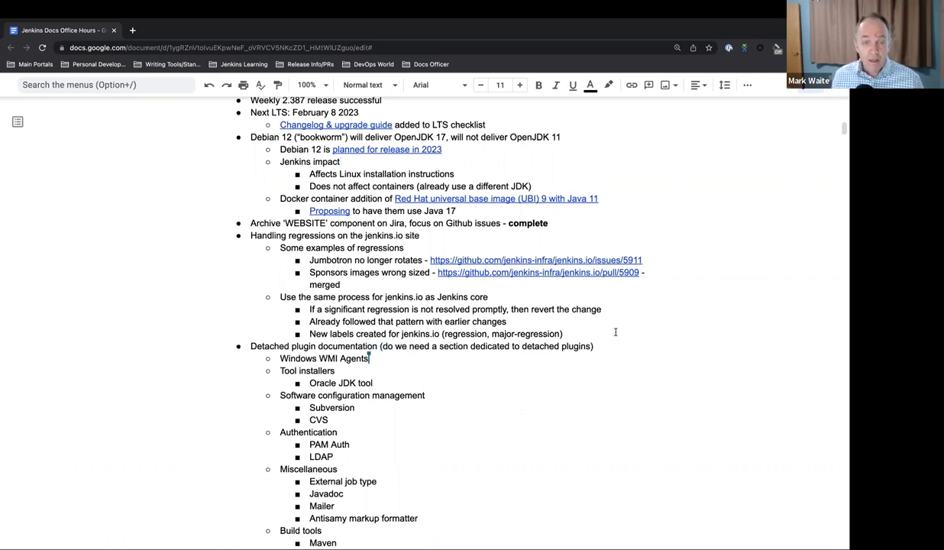
# Add a new bullet reading 'Add to contributing guide when the plan is finalized' under the regressions item
pyautogui.press('enter')
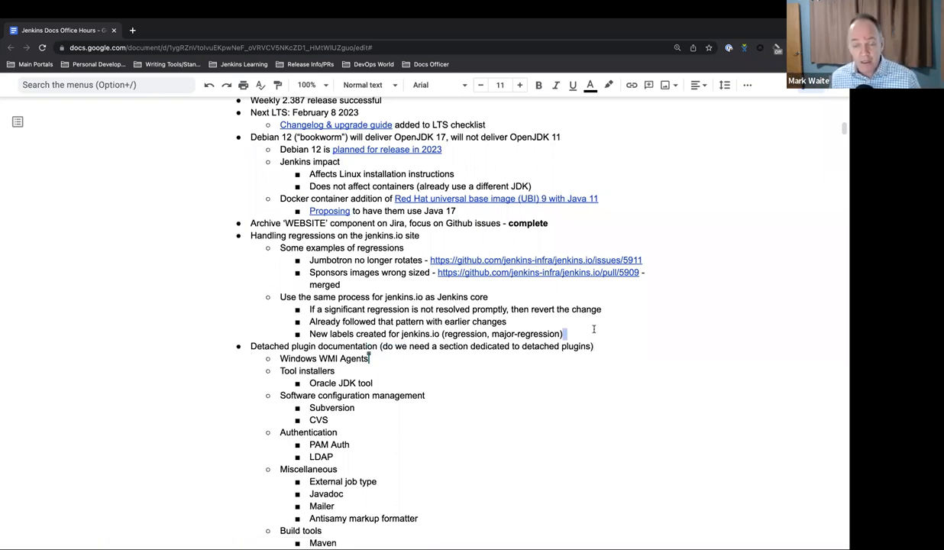
pyautogui.write('Add to')
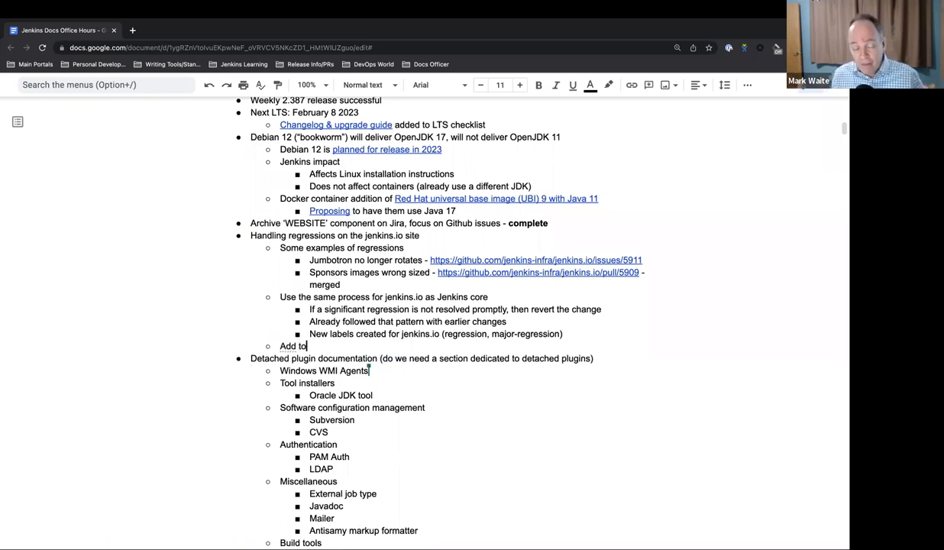
pyautogui.write('contributing gui')
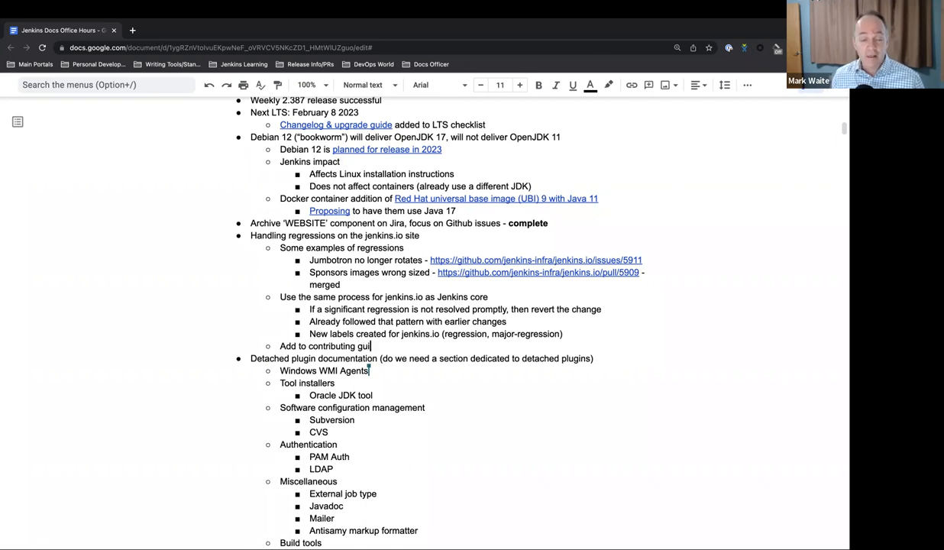
pyautogui.write('de')
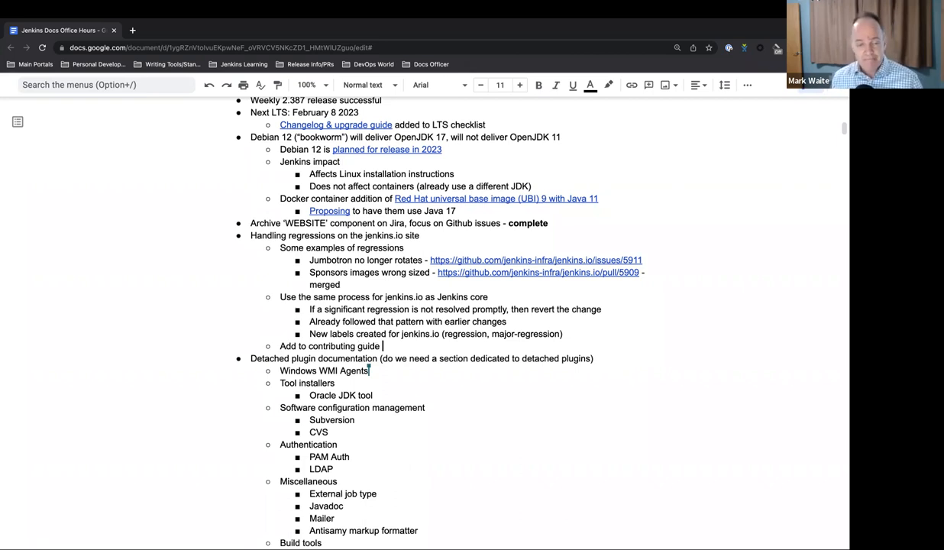
pyautogui.write('when')
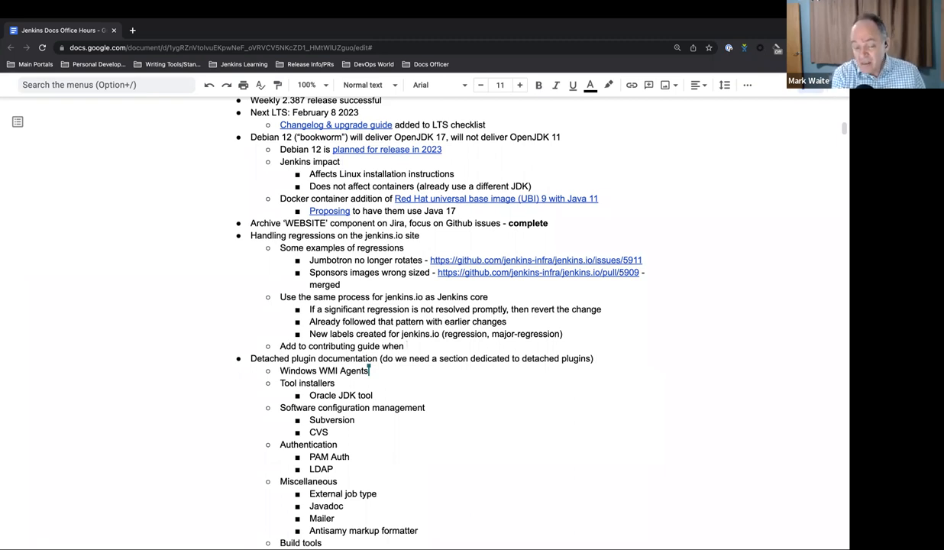
pyautogui.write('the plan is finalized')
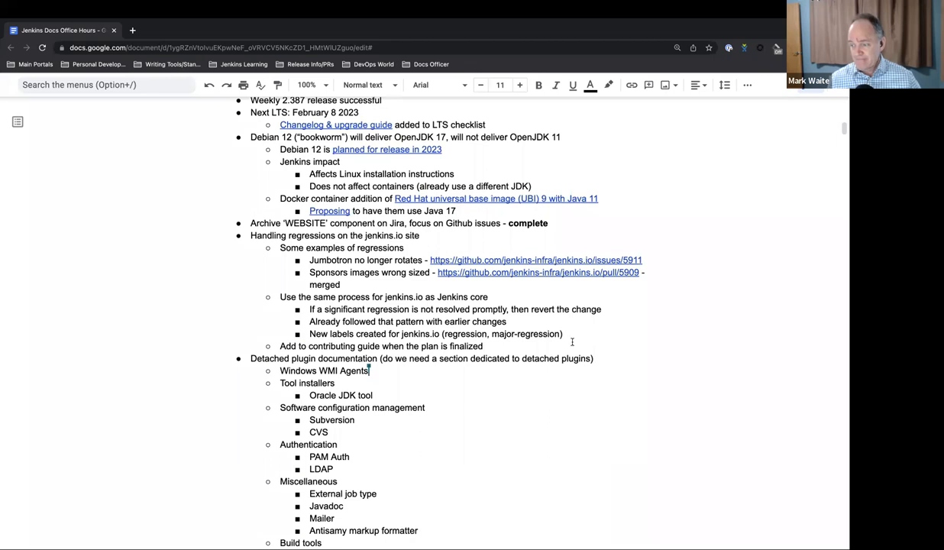
pyautogui.scroll(-3)
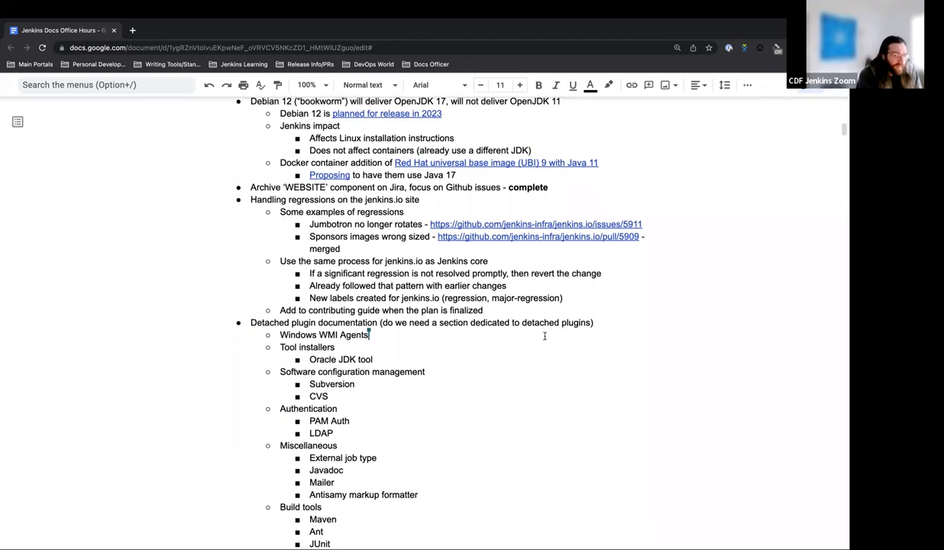
# Scroll the agenda down past detached plugin documentation to the pull requests of note
pyautogui.scroll(-3)
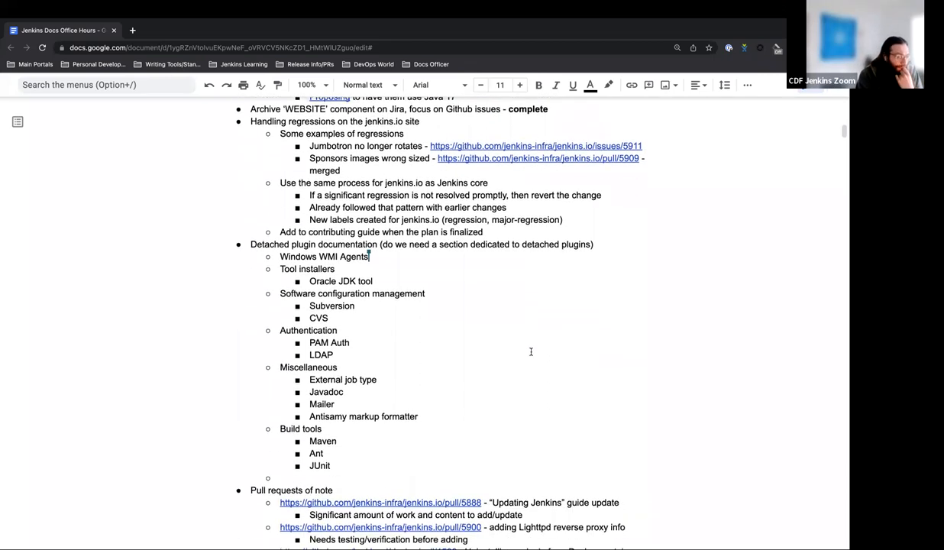
pyautogui.scroll(-3)
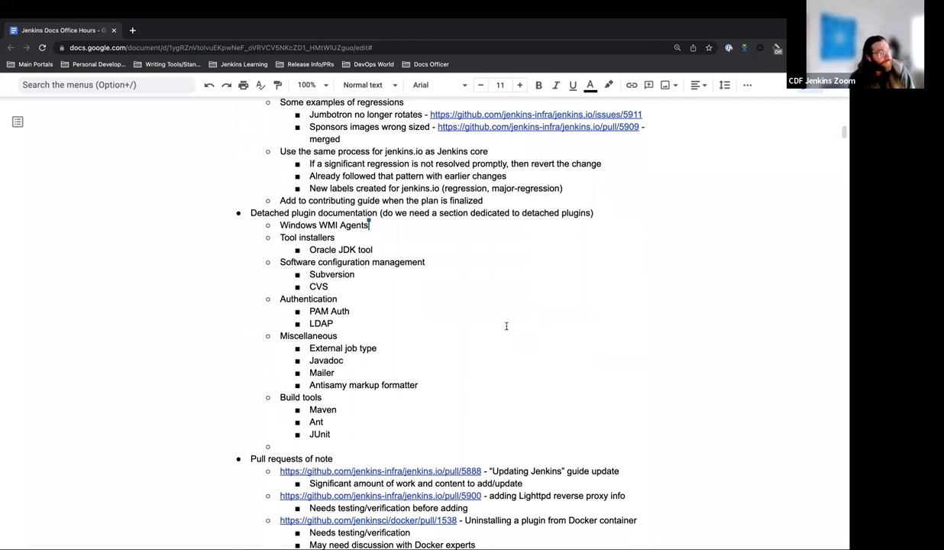
pyautogui.scroll(-3)
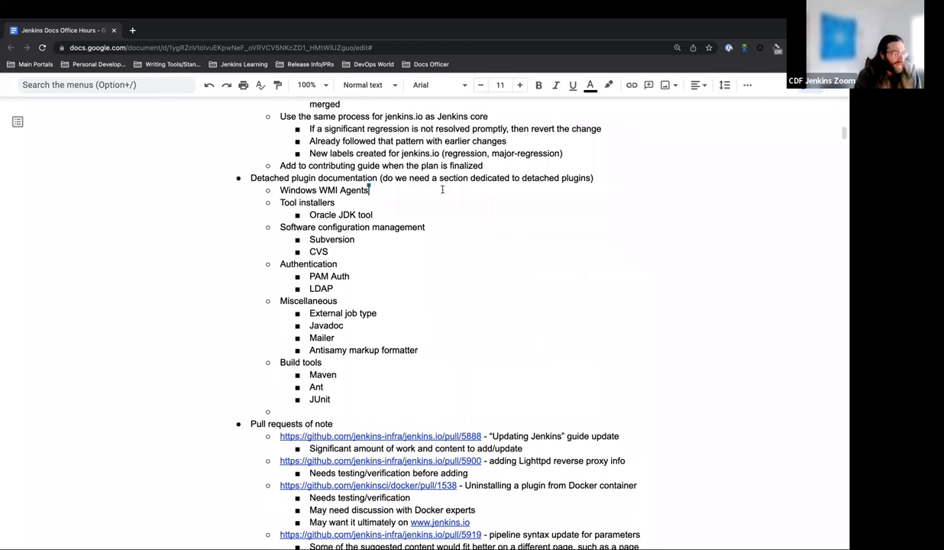
pyautogui.moveTo(544, 189)
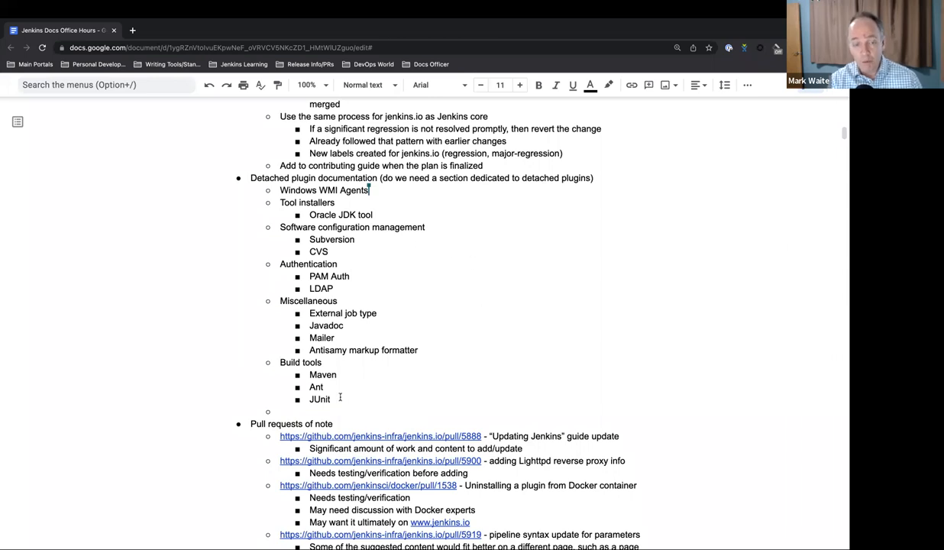
pyautogui.moveTo(359, 206)
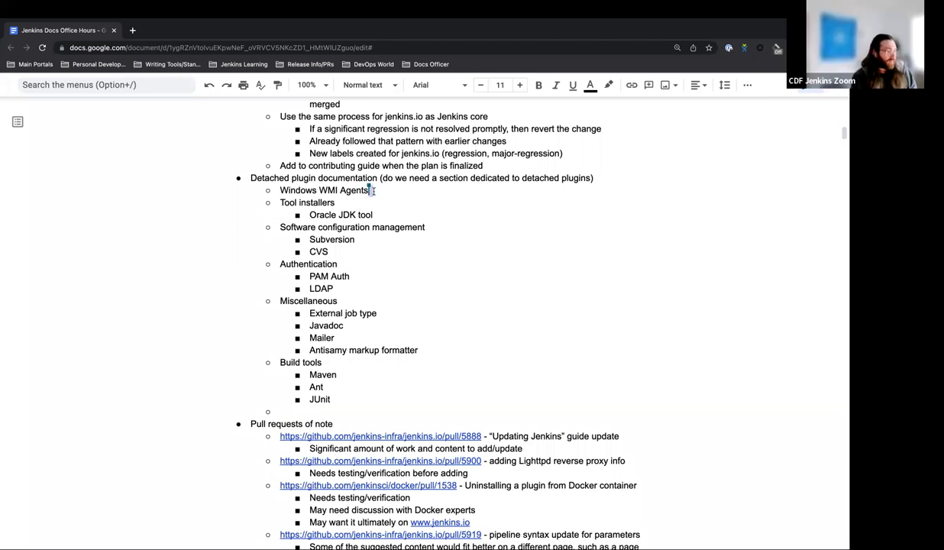
pyautogui.press('enter')
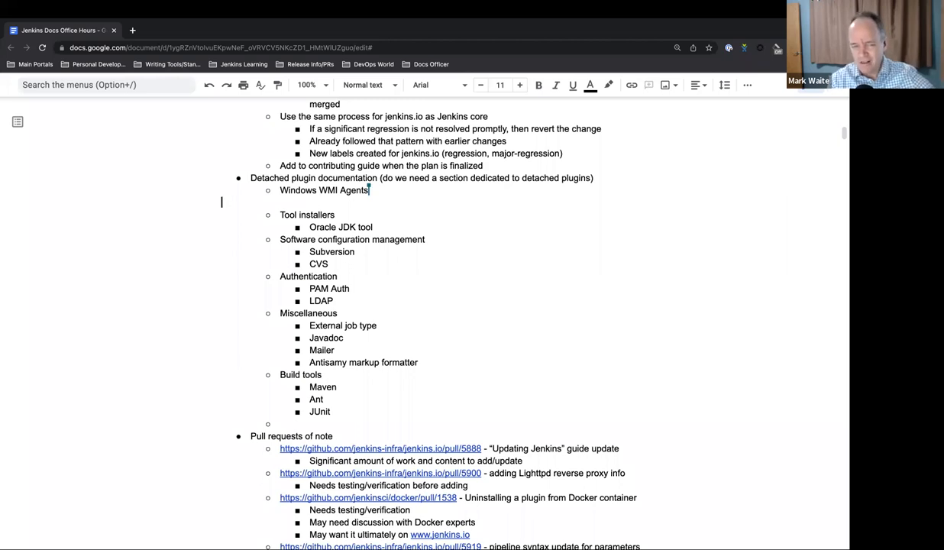
pyautogui.press('backspace')
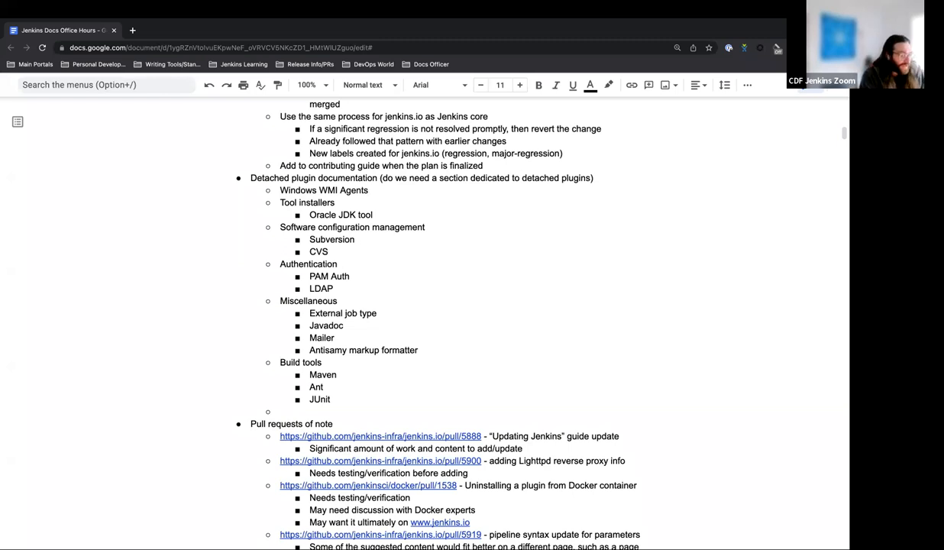
# Open the jenkins.io pull request #5888 for the Updating Jenkins guide from the agenda
pyautogui.scroll(-3)
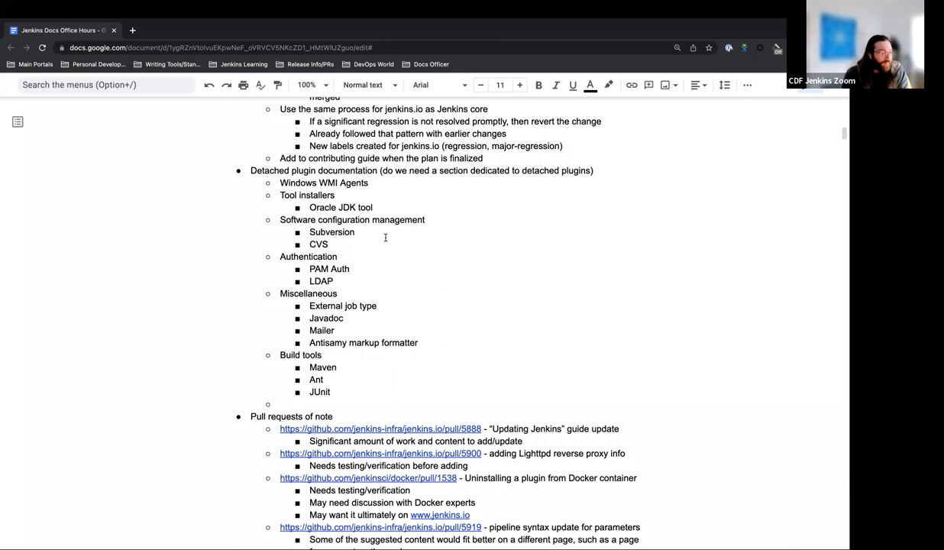
pyautogui.scroll(-3)
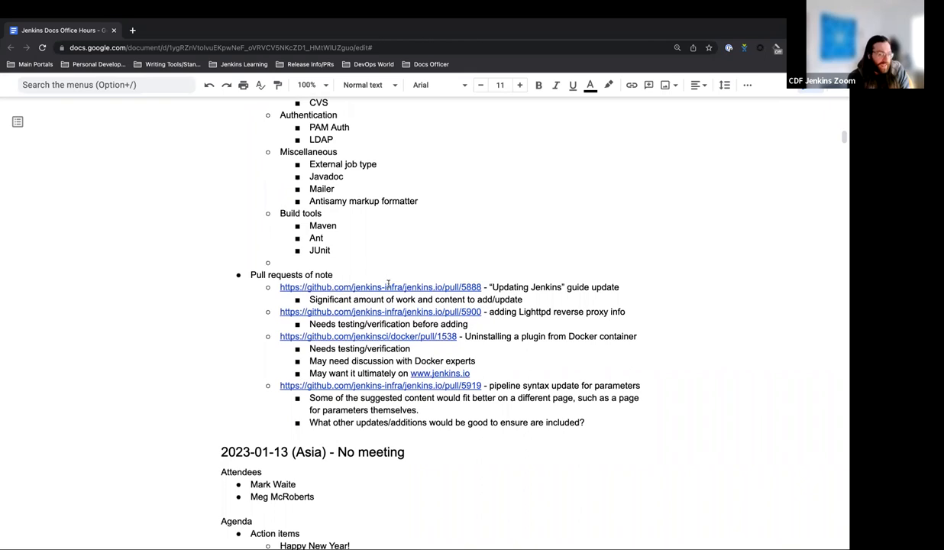
pyautogui.click(381, 287)
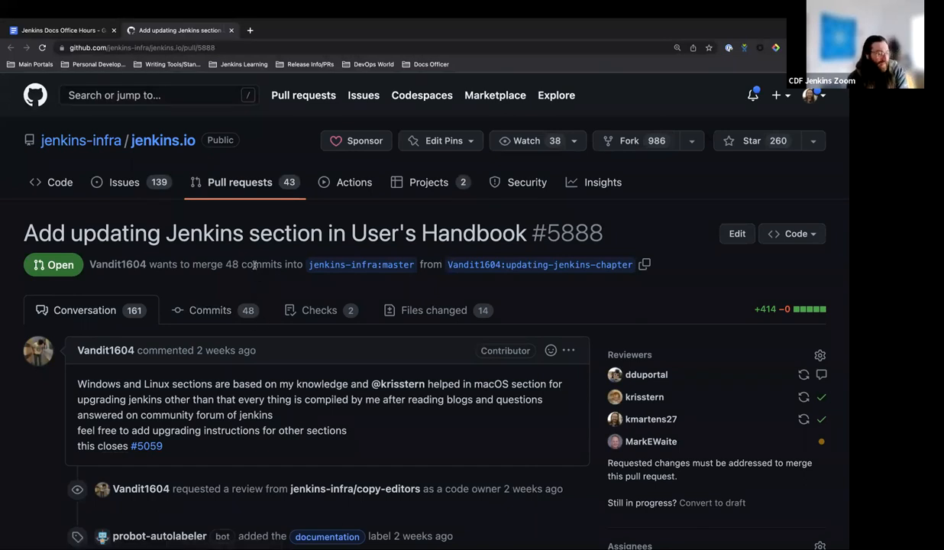
# Review the files changed in pull request #5888
pyautogui.scroll(-3)
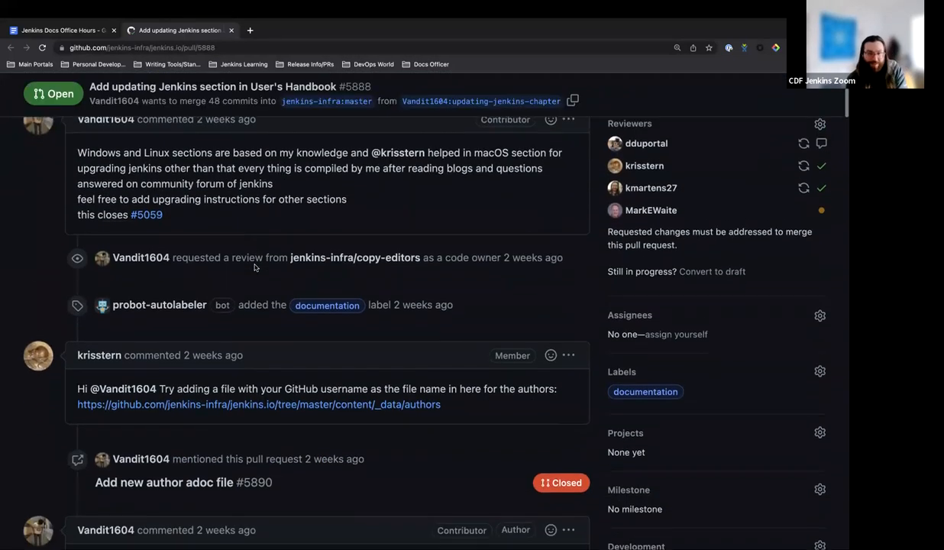
pyautogui.scroll(-3)
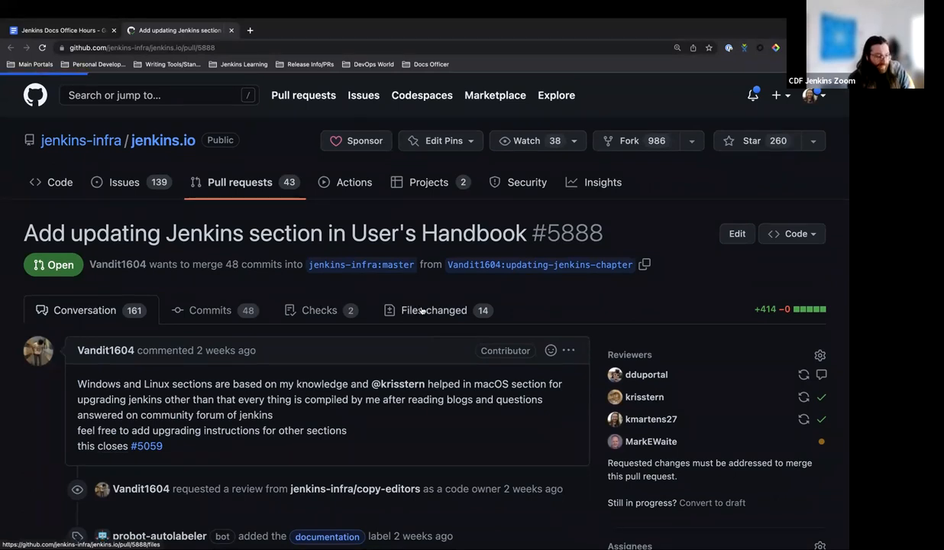
pyautogui.click(434, 309)
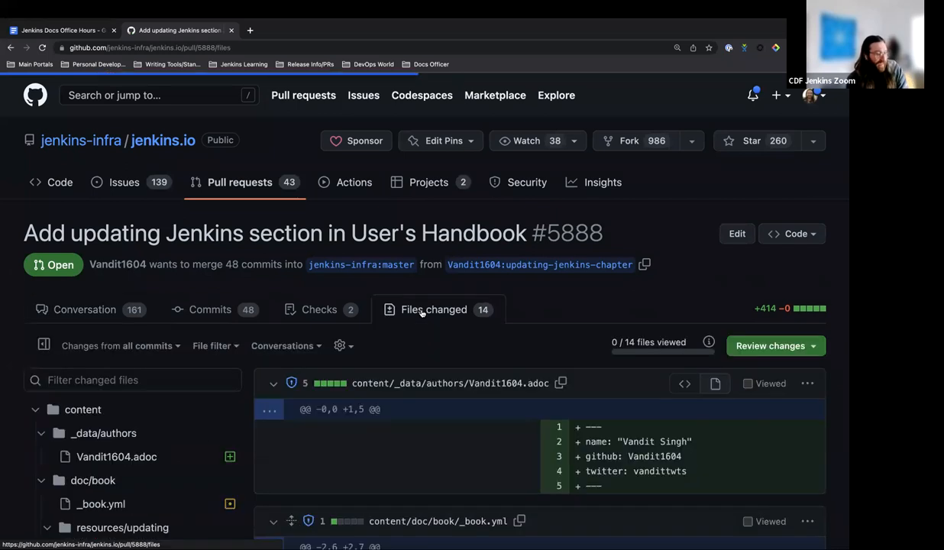
pyautogui.scroll(-3)
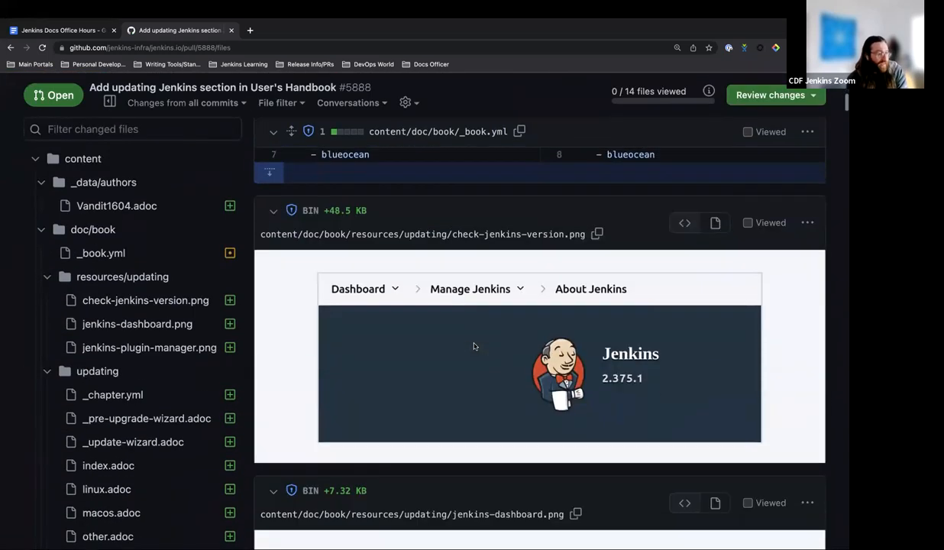
pyautogui.scroll(3)
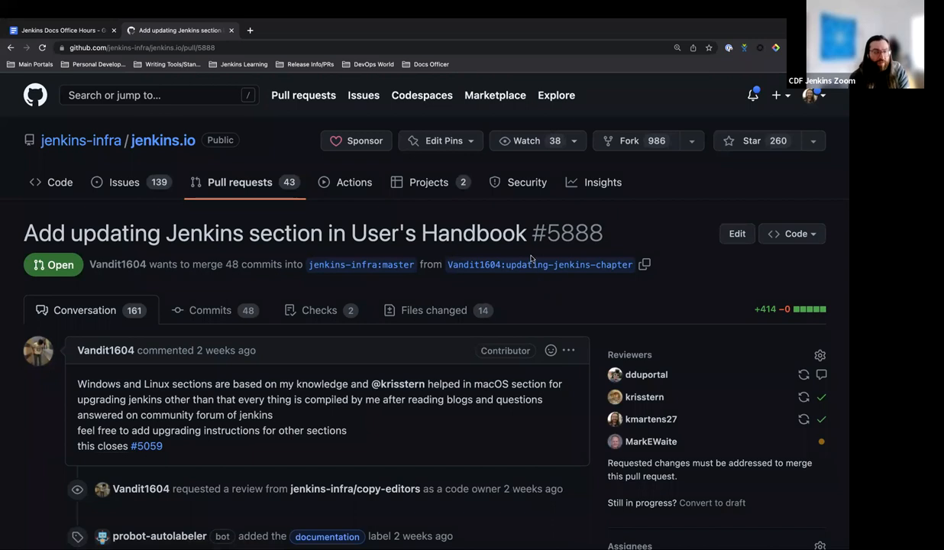
pyautogui.scroll(-3)
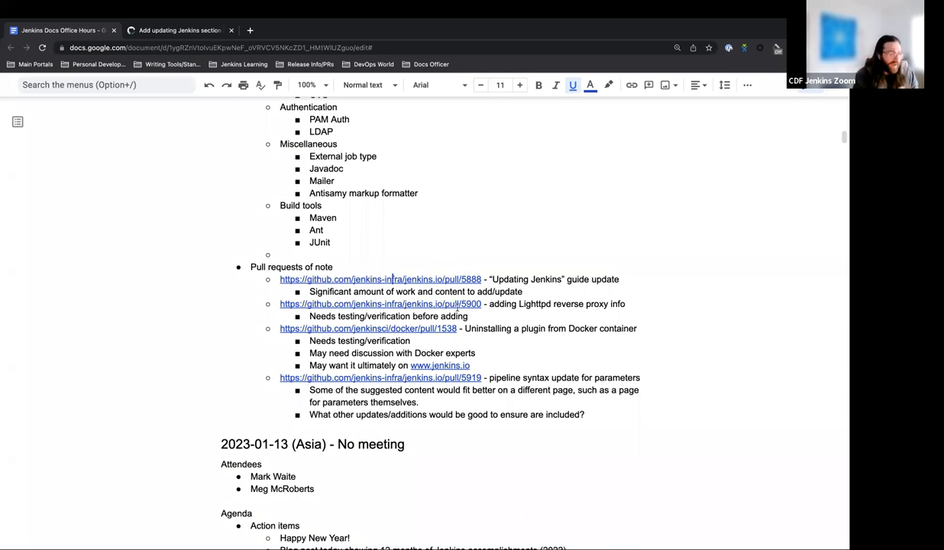
# Open the lighttpd reverse proxy example pull request #5900 from the agenda
pyautogui.click(380, 304)
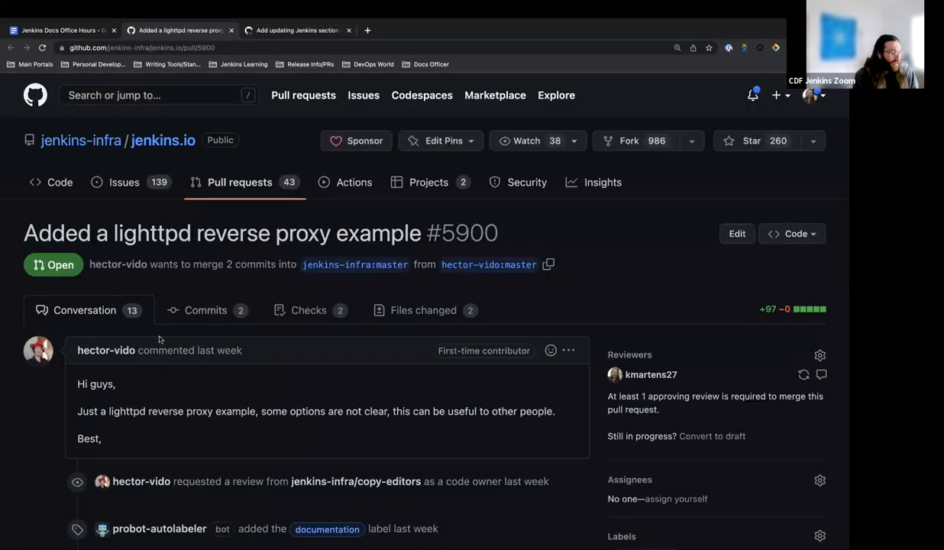
pyautogui.scroll(-3)
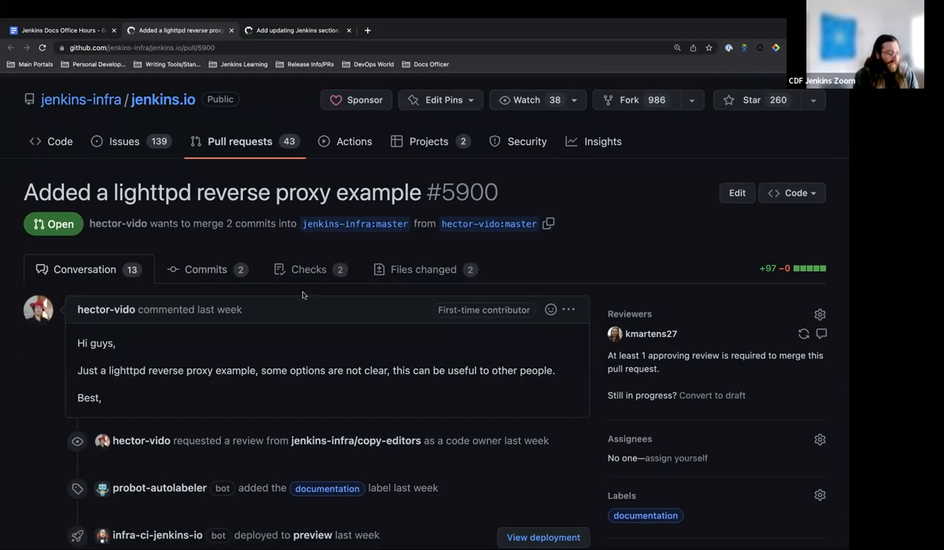
pyautogui.moveTo(313, 298)
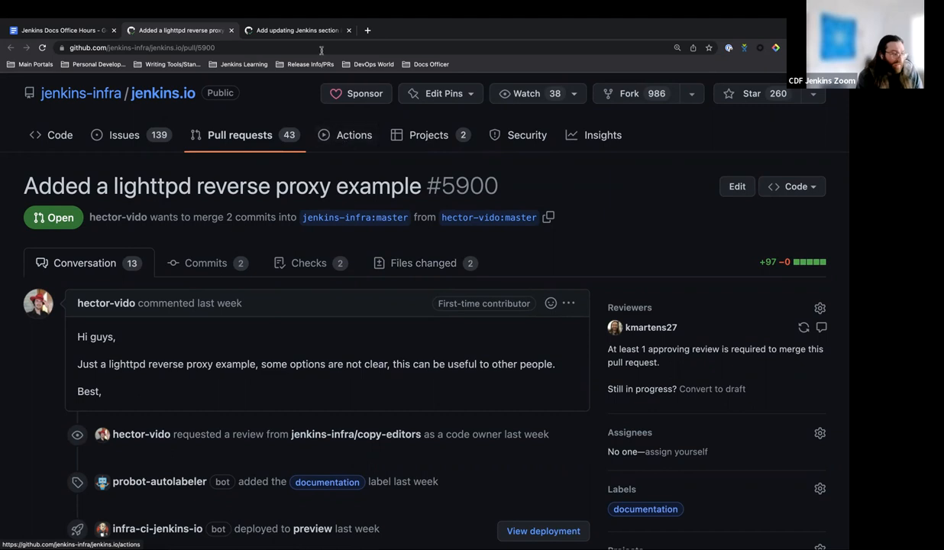
pyautogui.moveTo(293, 31)
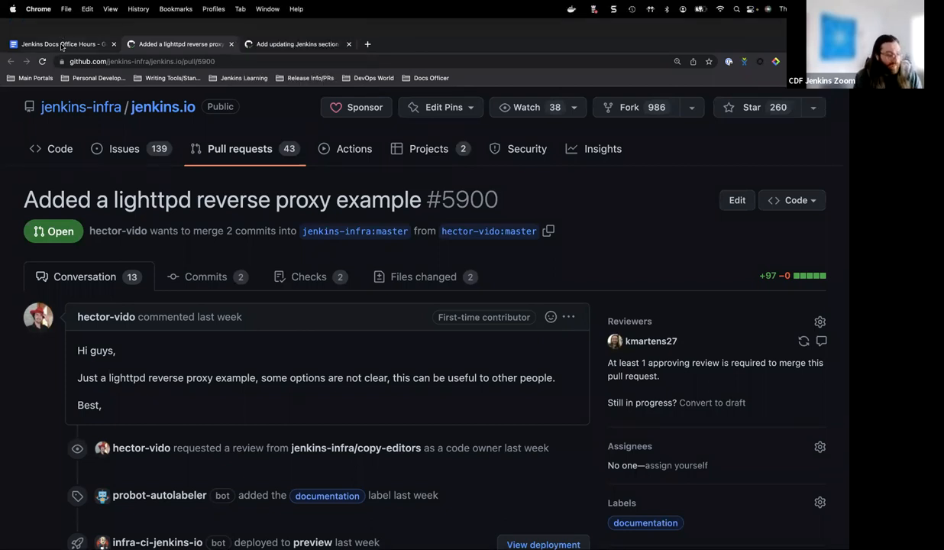
pyautogui.moveTo(60, 43)
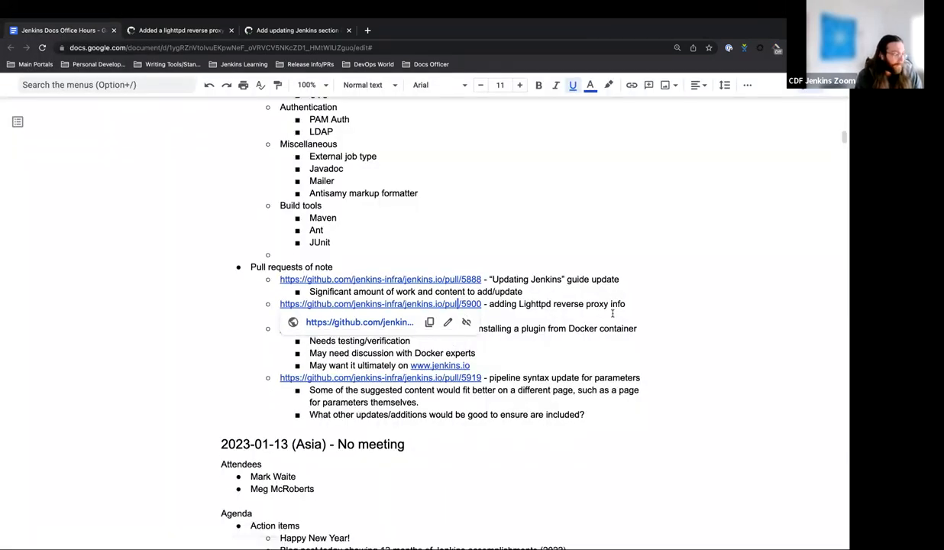
# Scroll the agenda to the Pull requests of note section
pyautogui.scroll(-3)
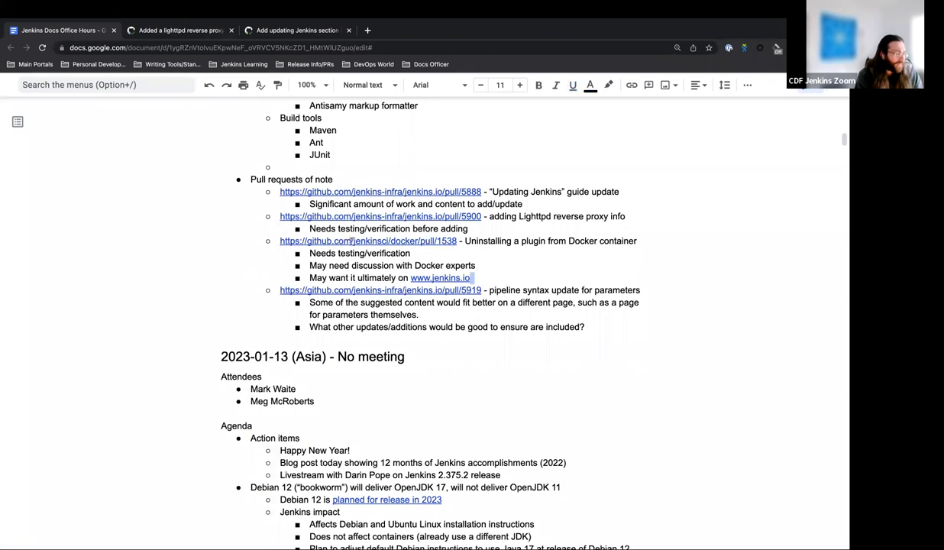
# Open jenkinsci/docker pull request #1538 'Uninstalling a plugin' and read through its description
pyautogui.click(367, 241)
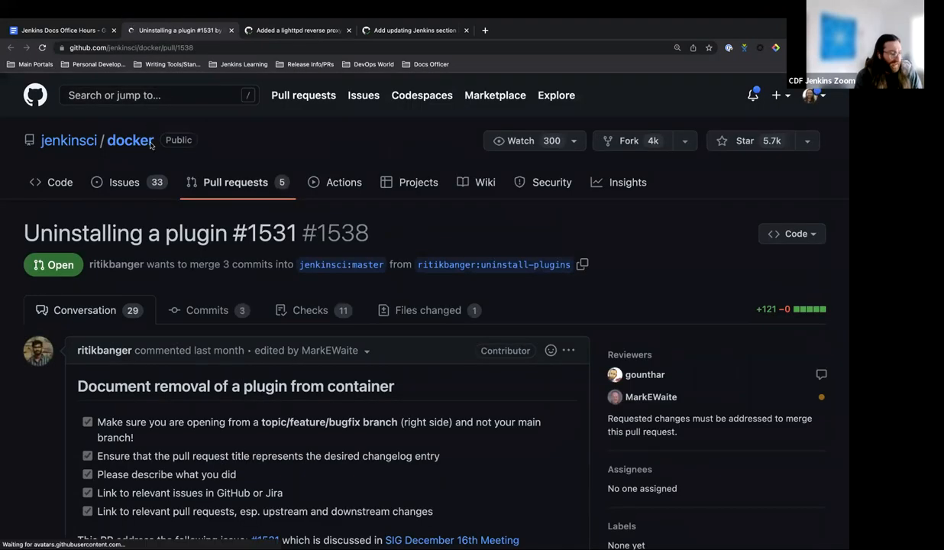
pyautogui.scroll(-3)
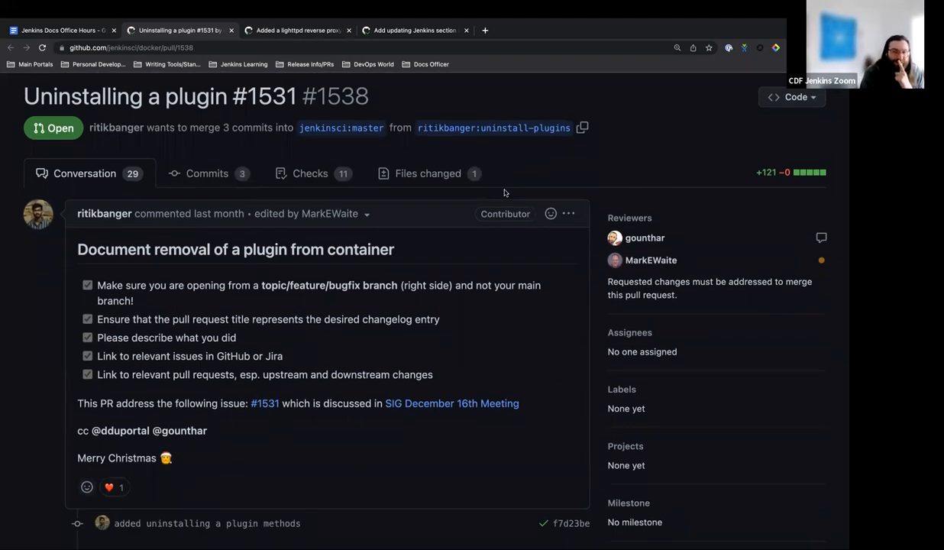
pyautogui.scroll(-3)
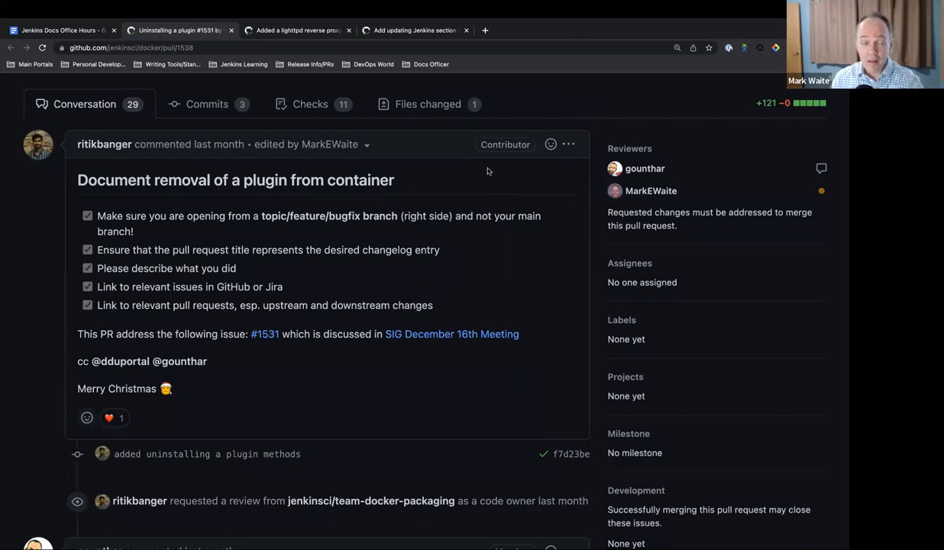
pyautogui.scroll(-3)
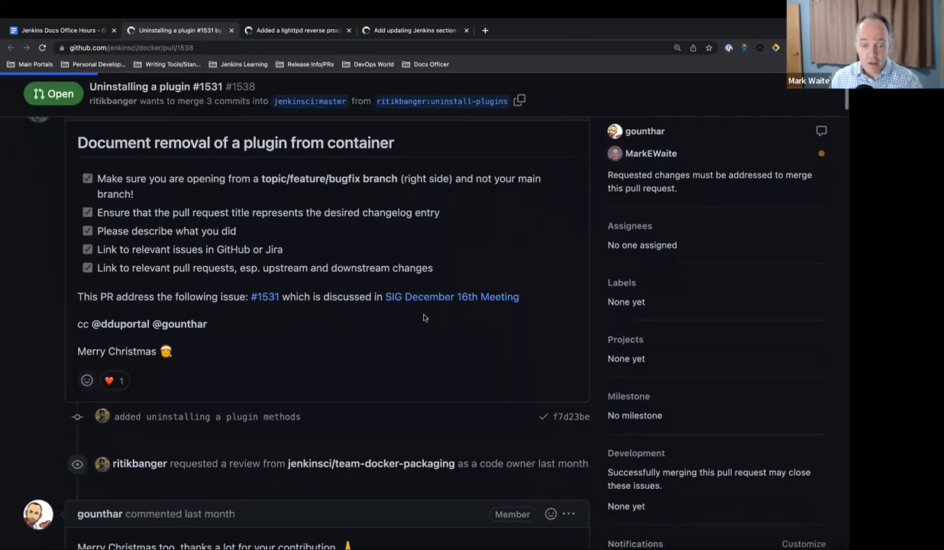
pyautogui.click(429, 97)
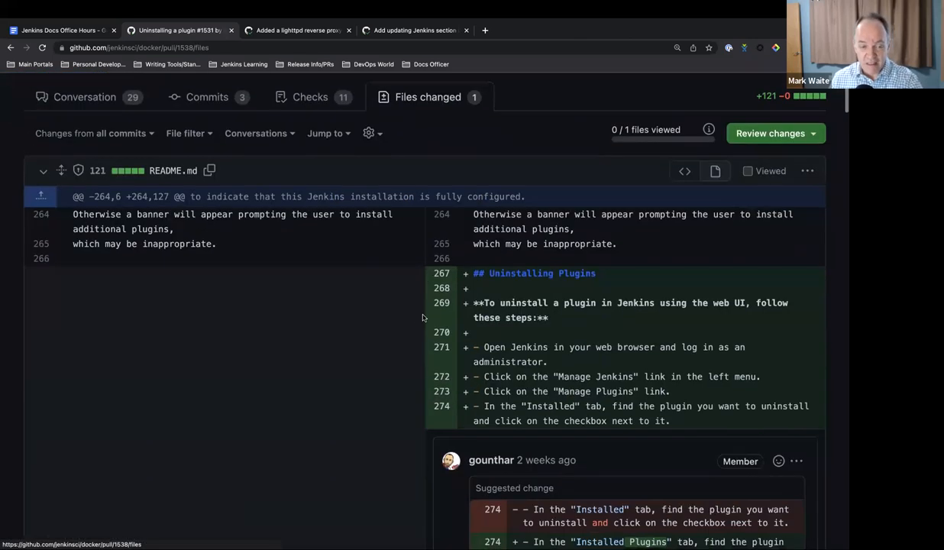
pyautogui.scroll(-3)
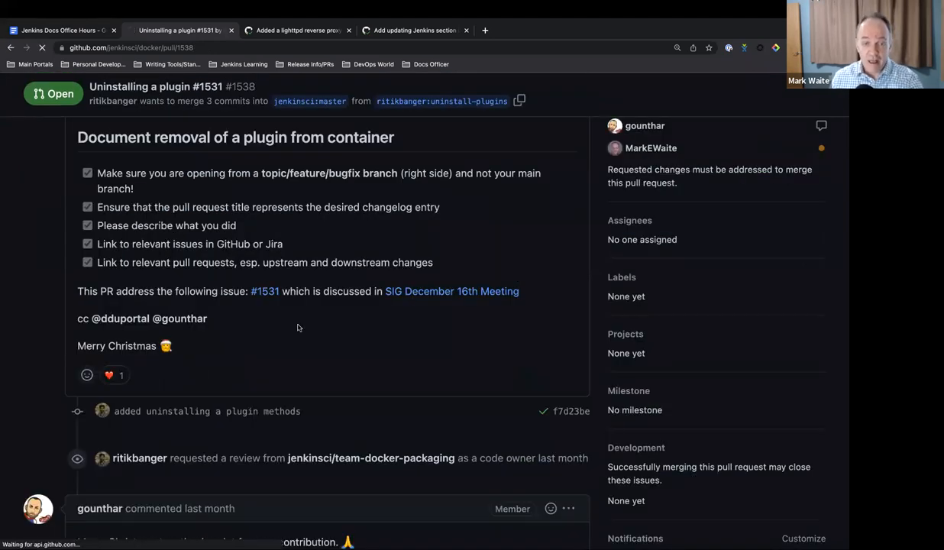
# Scroll through the #1538 conversation down to its merge status before returning to the agenda
pyautogui.scroll(3)
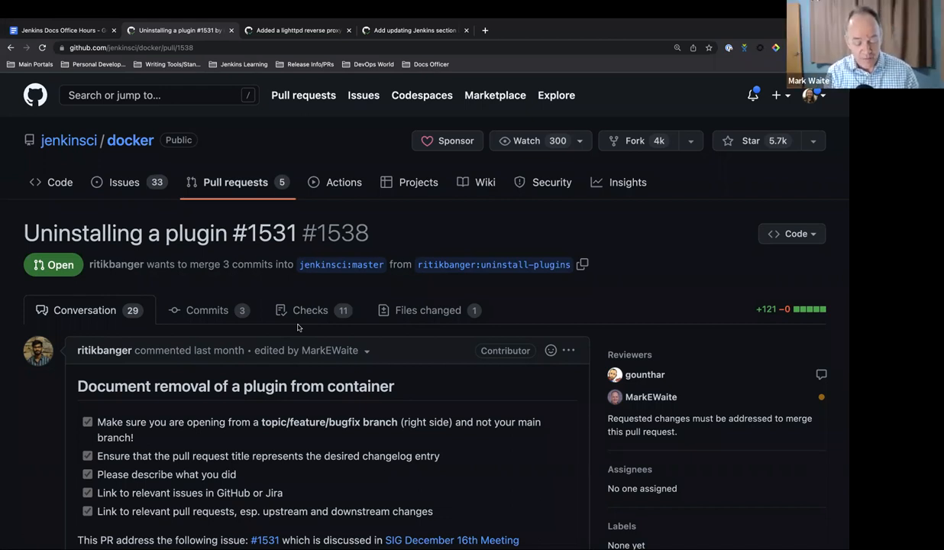
pyautogui.scroll(-3)
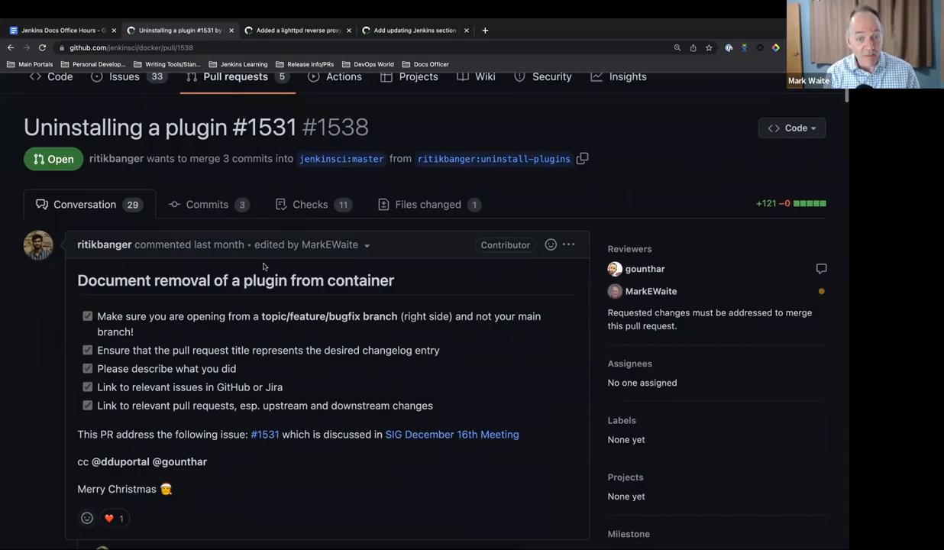
pyautogui.scroll(-3)
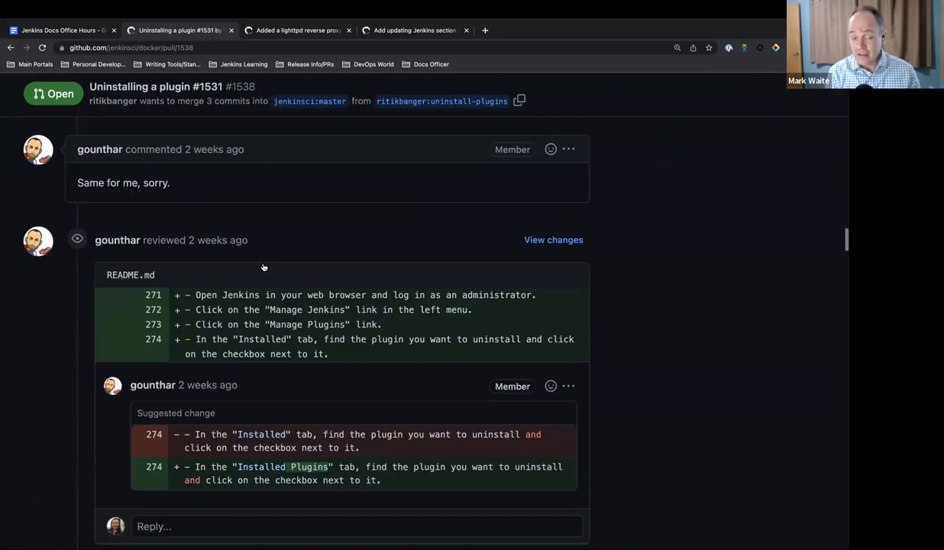
pyautogui.scroll(-3)
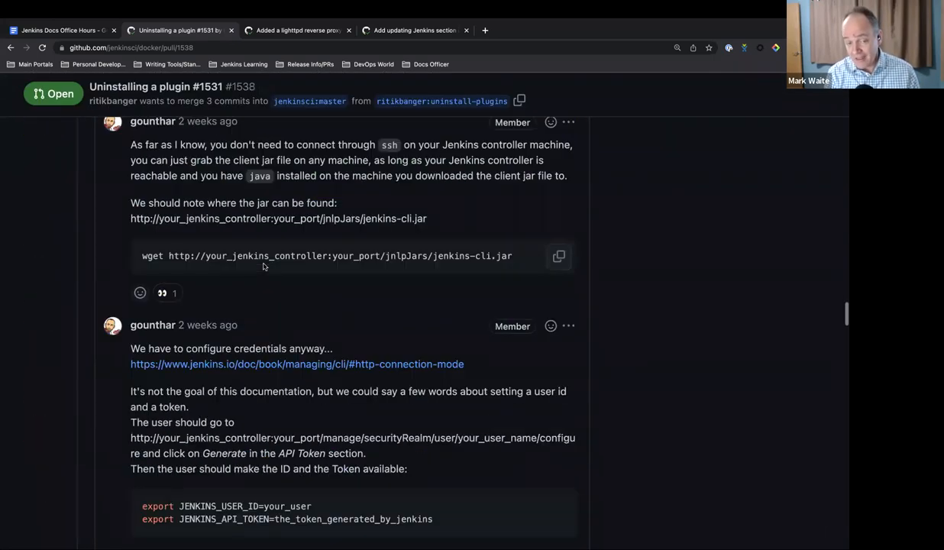
pyautogui.scroll(-3)
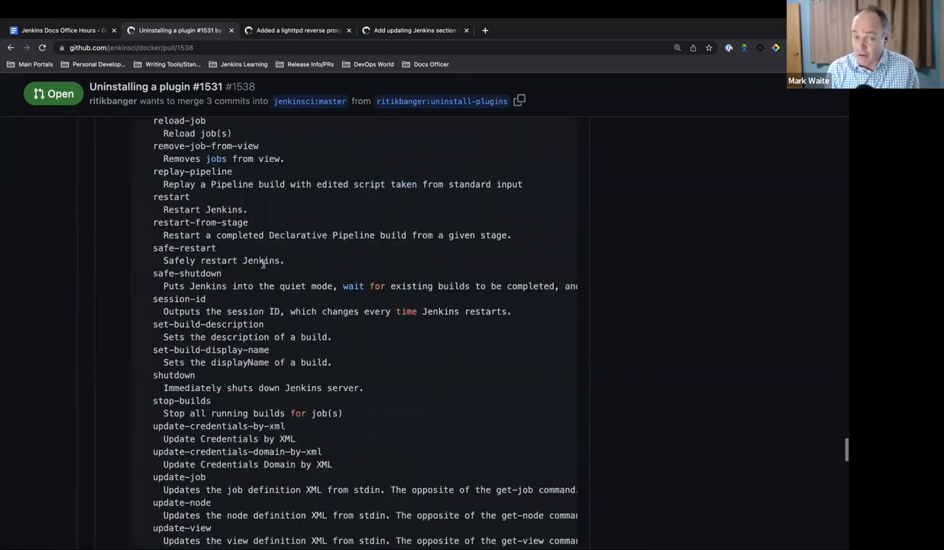
pyautogui.scroll(-3)
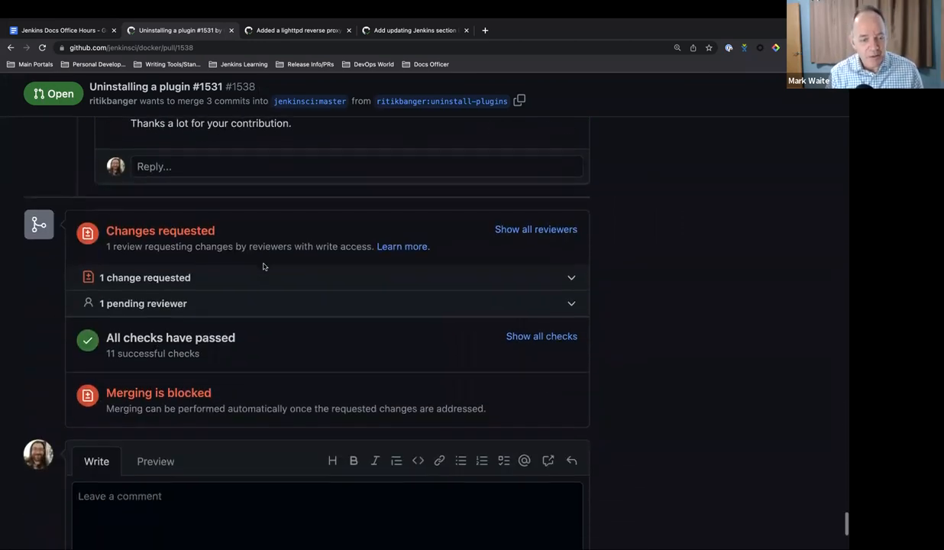
pyautogui.scroll(-3)
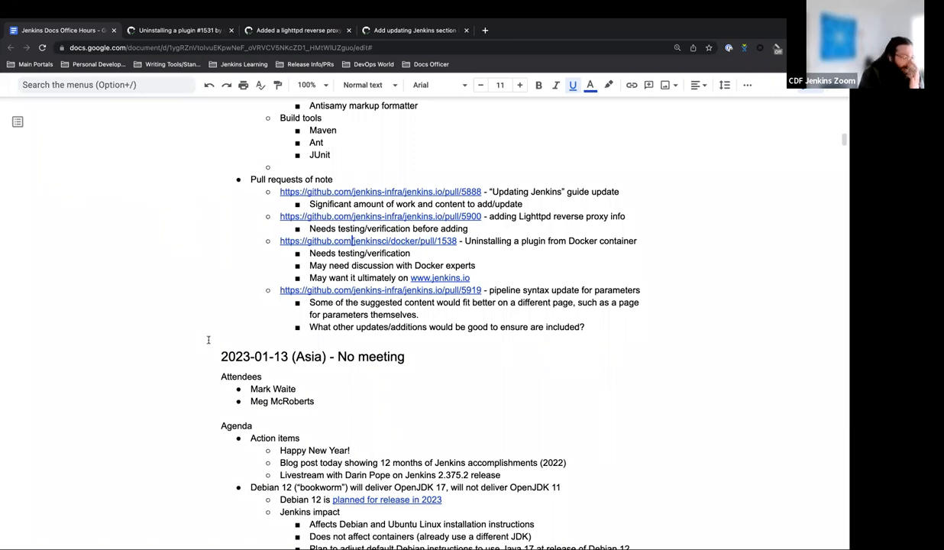
# Scroll the agenda to the Pipeline Syntax parameters pull request #5919 link
pyautogui.scroll(-3)
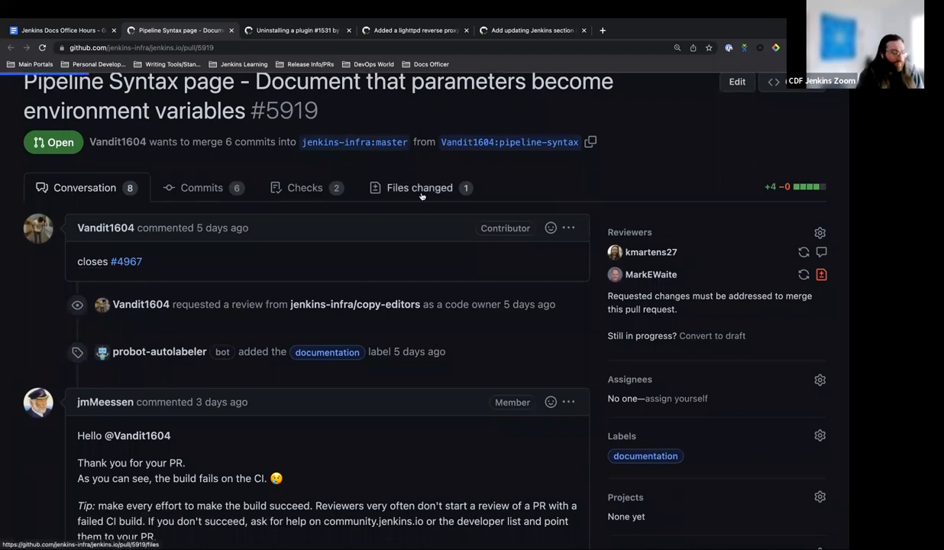
pyautogui.click(418, 187)
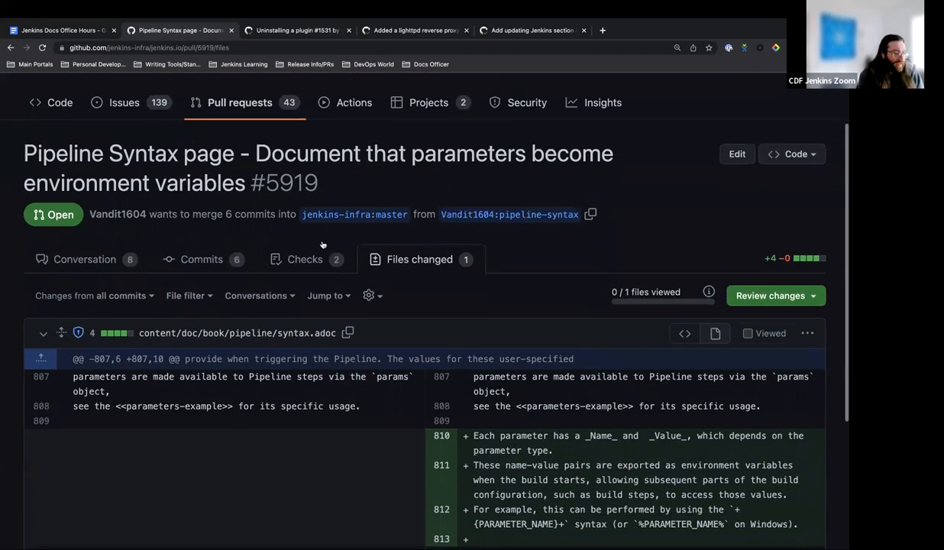
pyautogui.scroll(-3)
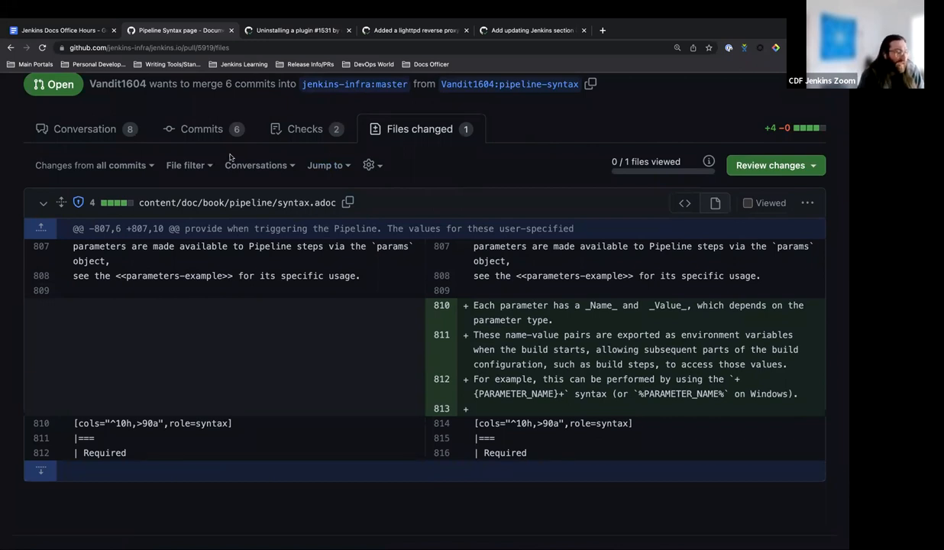
pyautogui.click(75, 129)
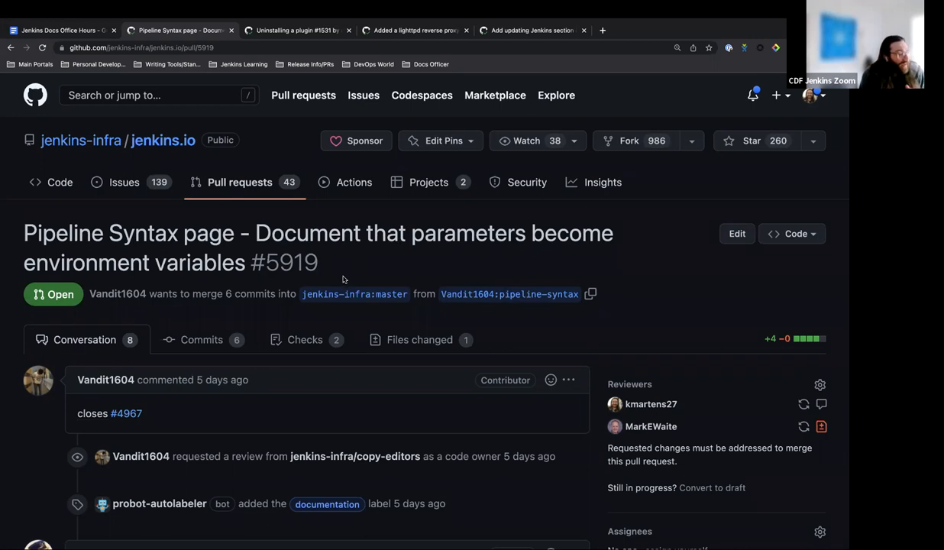
# Scroll back through the 2023-01-19 (EU/US) agenda from action items to detached plugin documentation
pyautogui.scroll(-3)
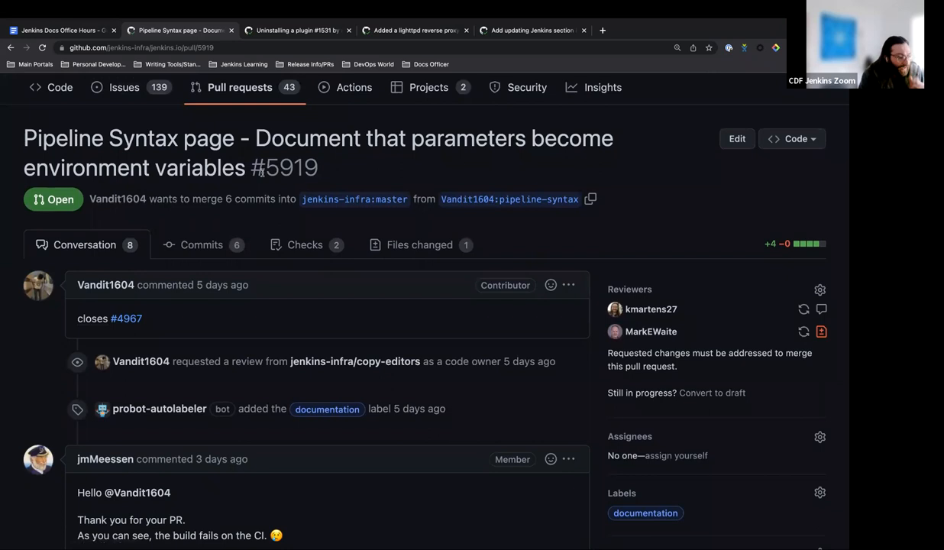
pyautogui.scroll(-3)
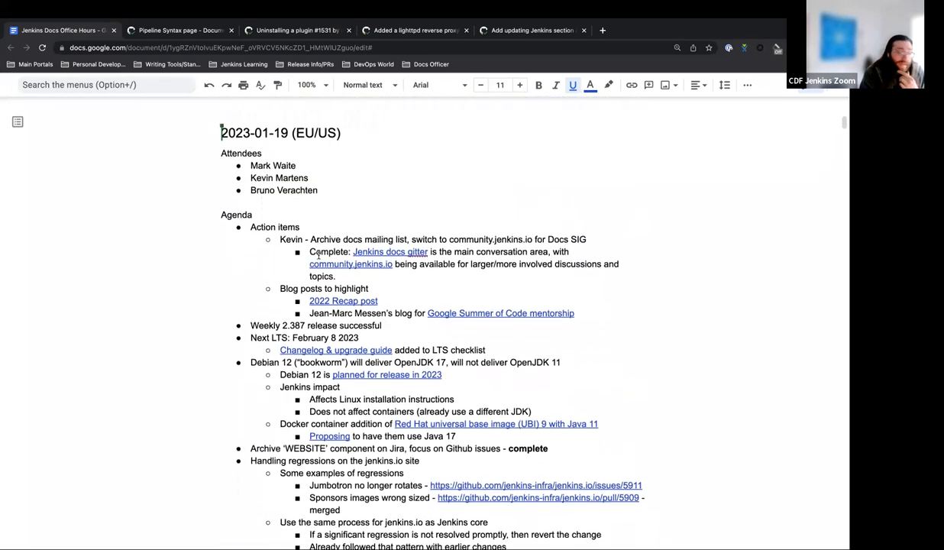
pyautogui.scroll(-3)
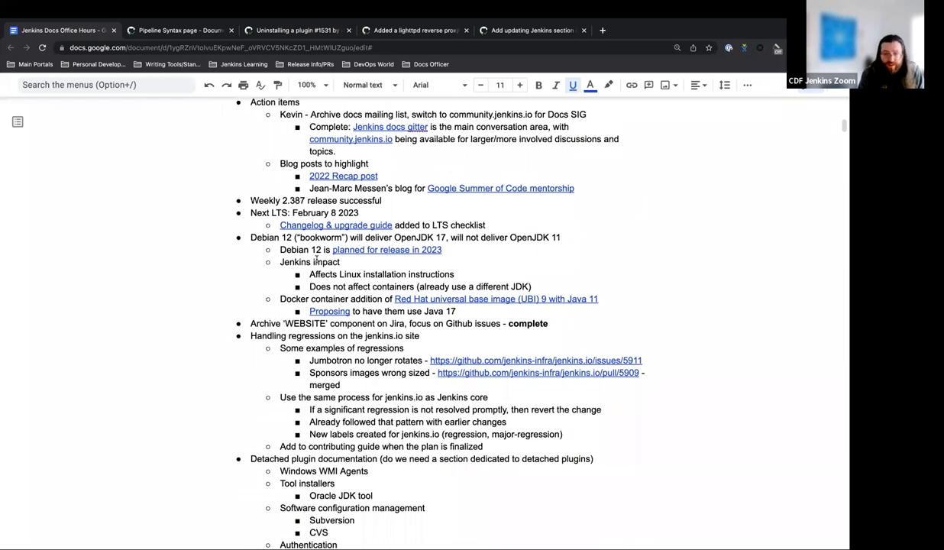